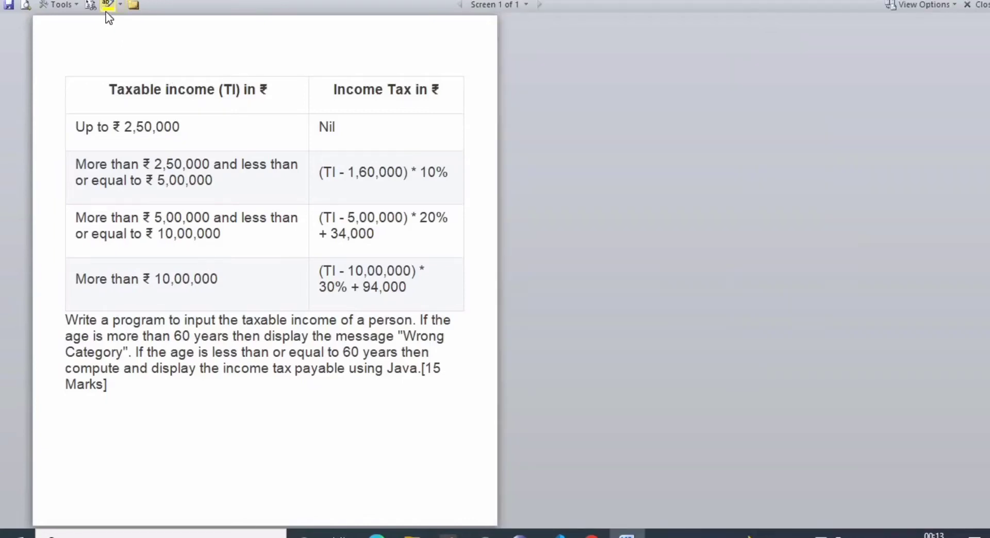
mouse_move(117, 23)
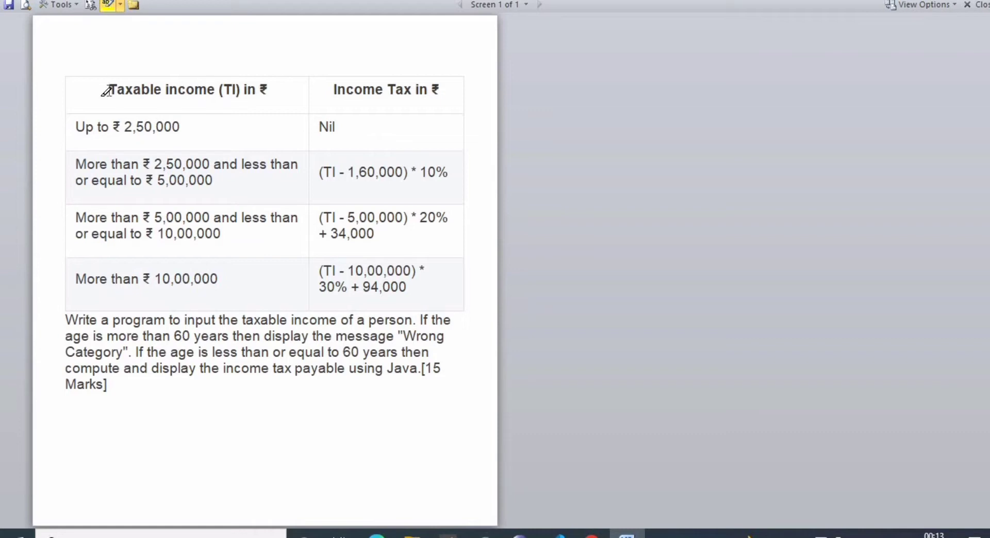
Highlight the tax table heading 'Taxable income (TI)' and the first slab rows in yellow
drag(108, 88, 239, 89)
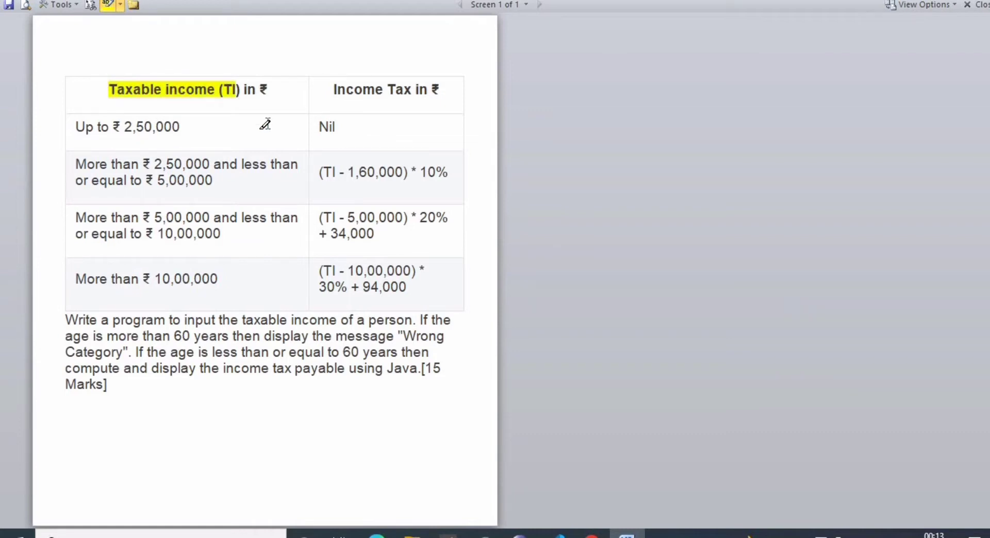
double_click(357, 89)
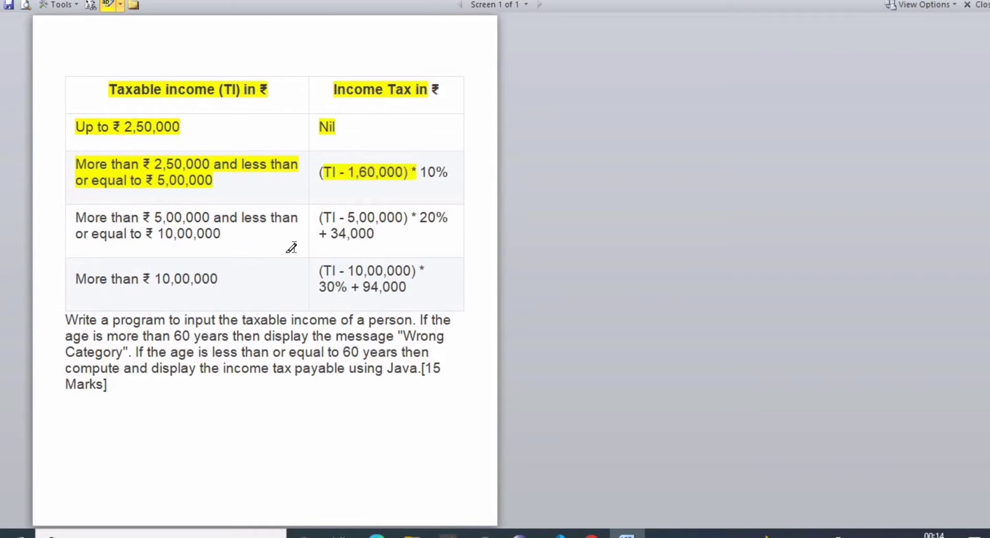
mouse_move(124, 320)
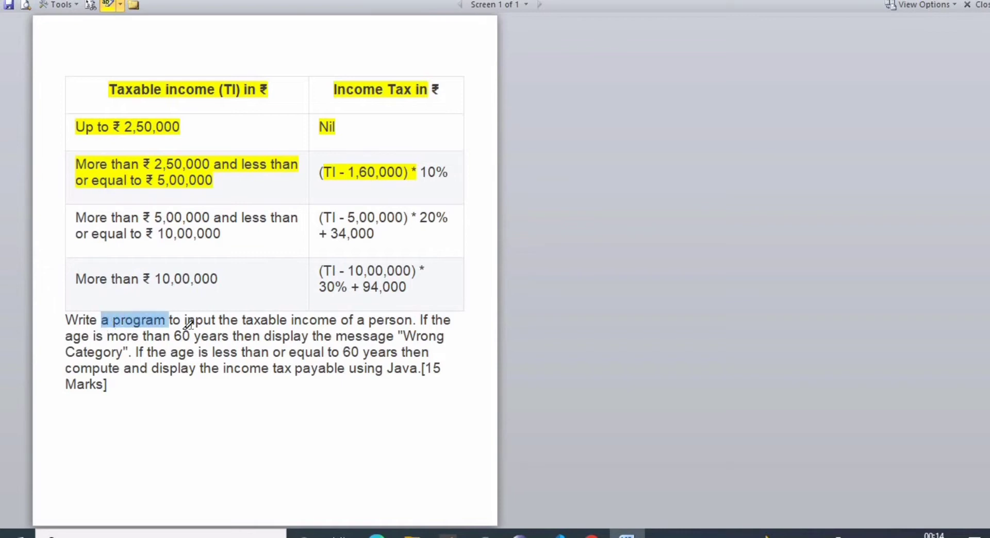
Highlight 'taxable income', '60 years' and the income tax payable phrase in the question text
drag(167, 319, 287, 319)
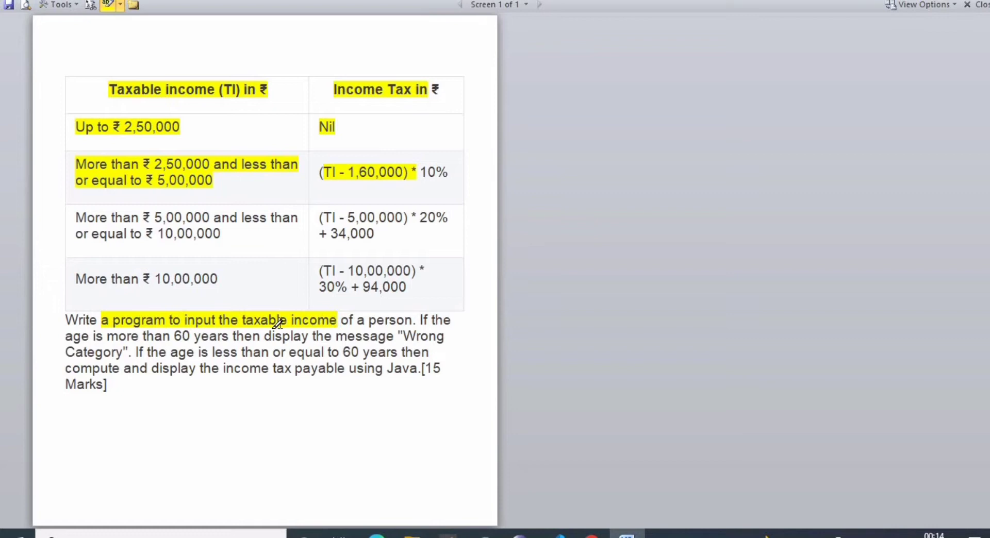
double_click(201, 337)
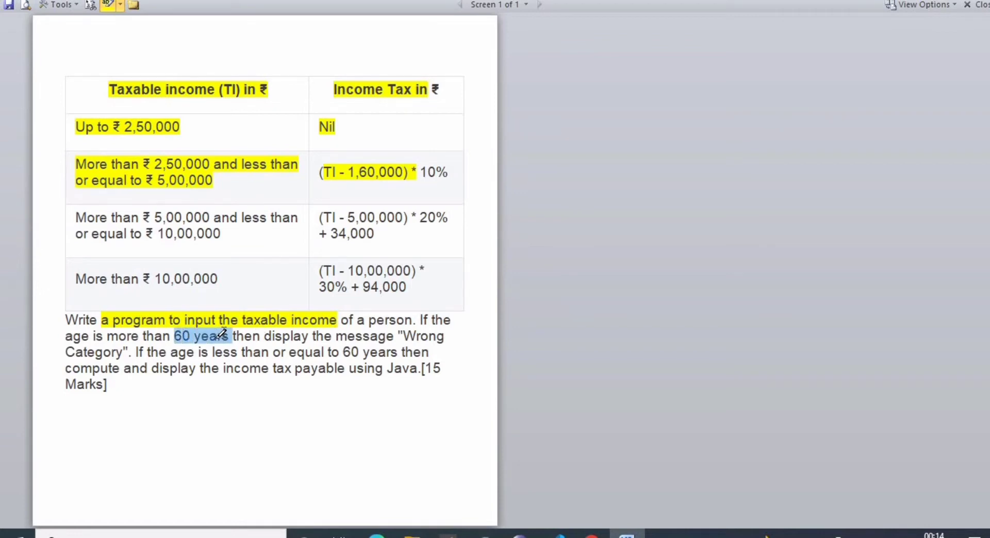
double_click(424, 337)
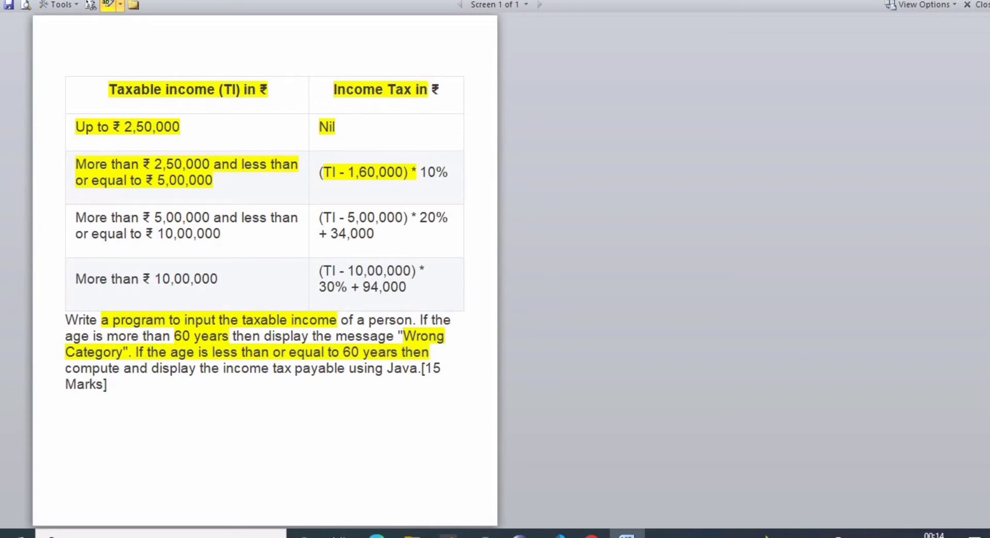
click(120, 5)
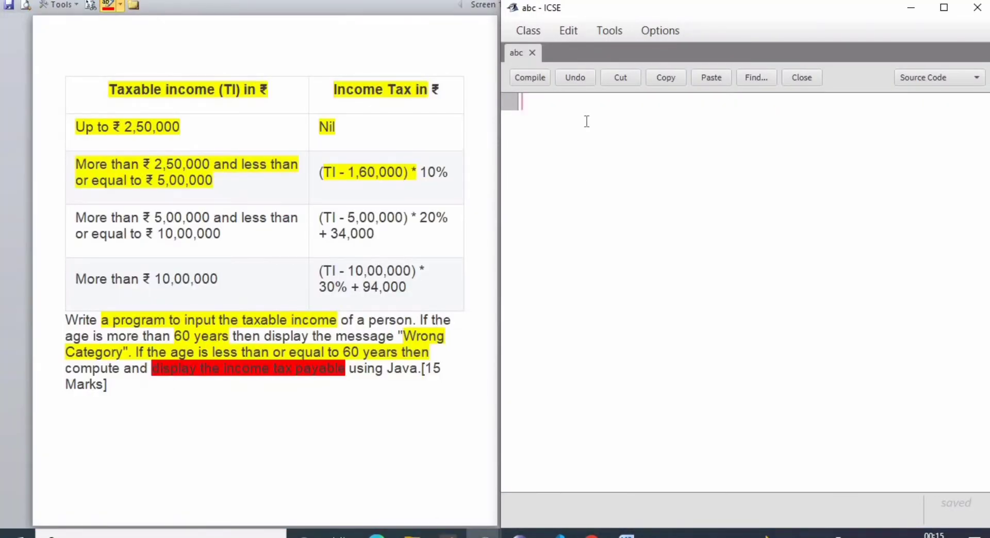
Write import java.util.*;, class Income and the header public static void main(String args[])
text(import java)
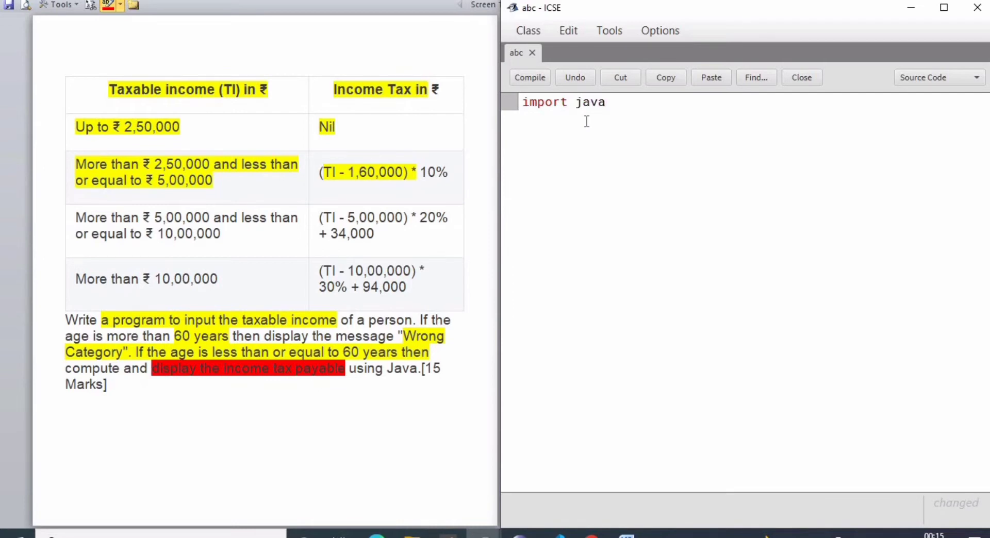
text(.util.*;)
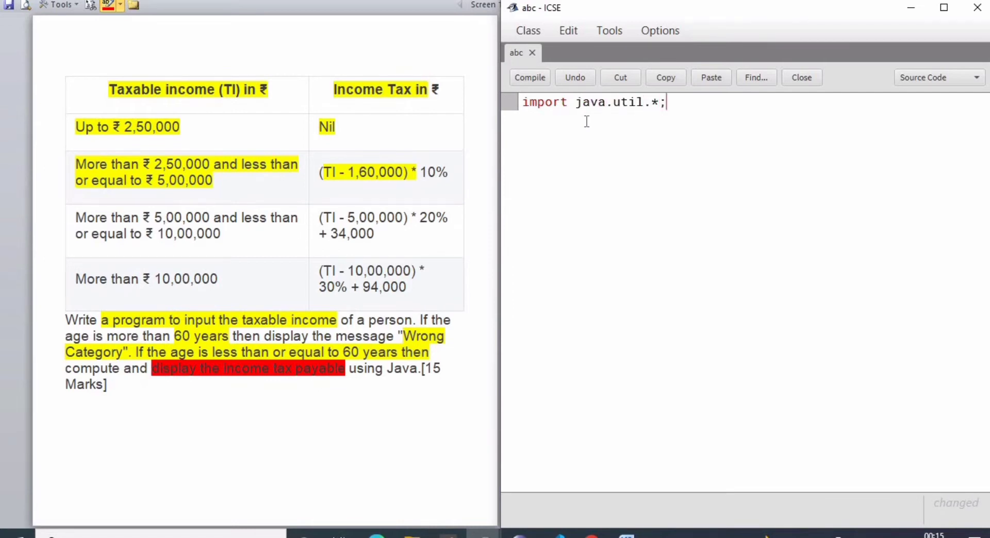
text(class Income)
text(pub)
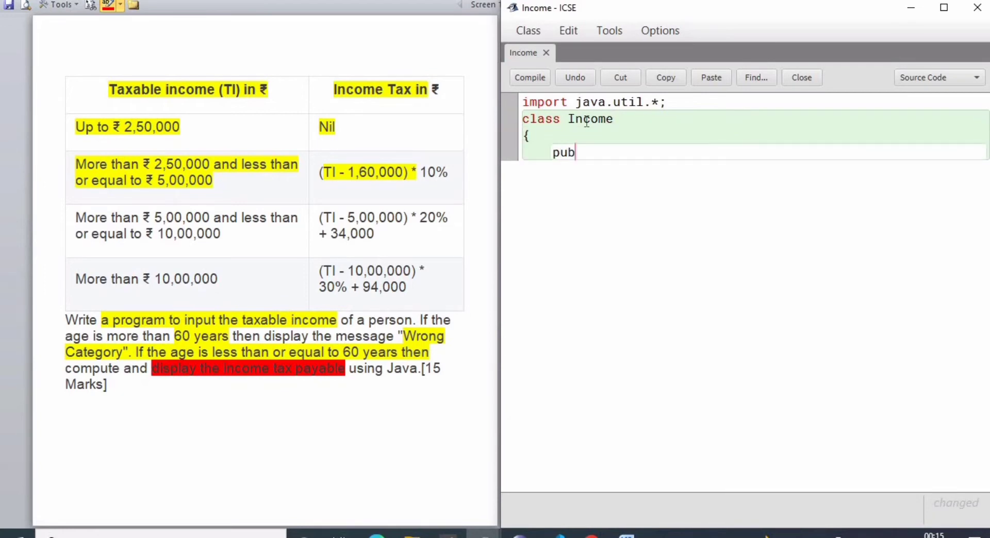
text(lic stati)
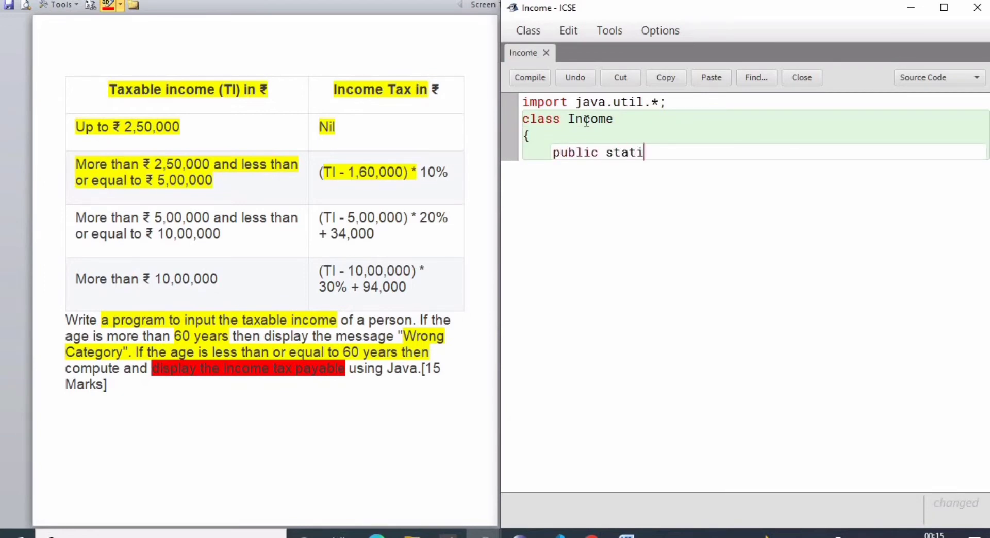
text(c void main()
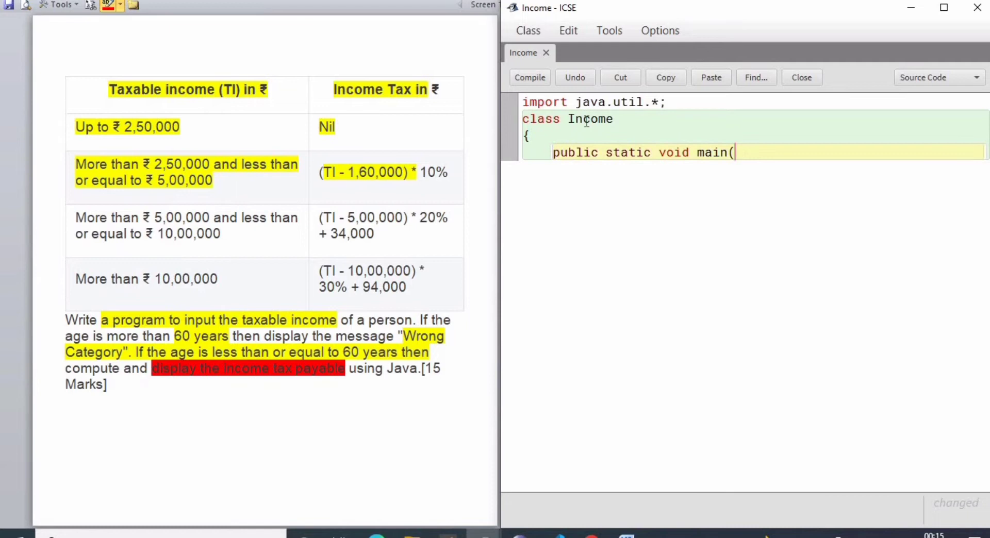
text(String args[)
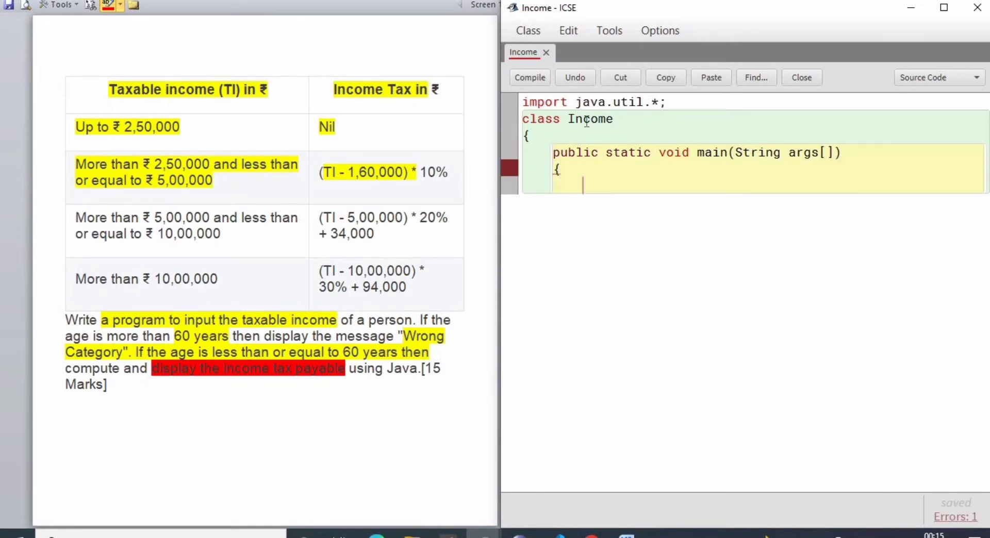
Declare int age, ti and double tax inside main
text(int age,)
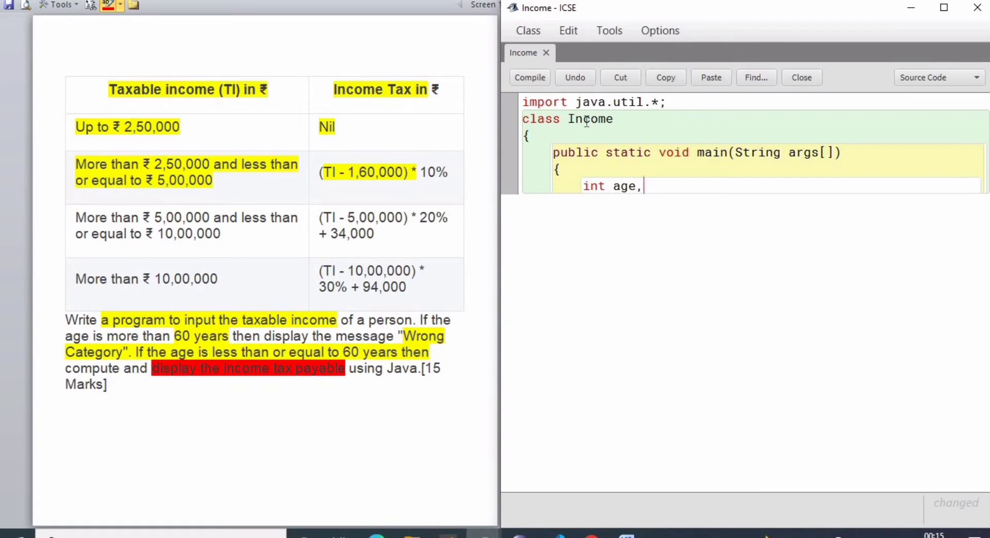
text(int)
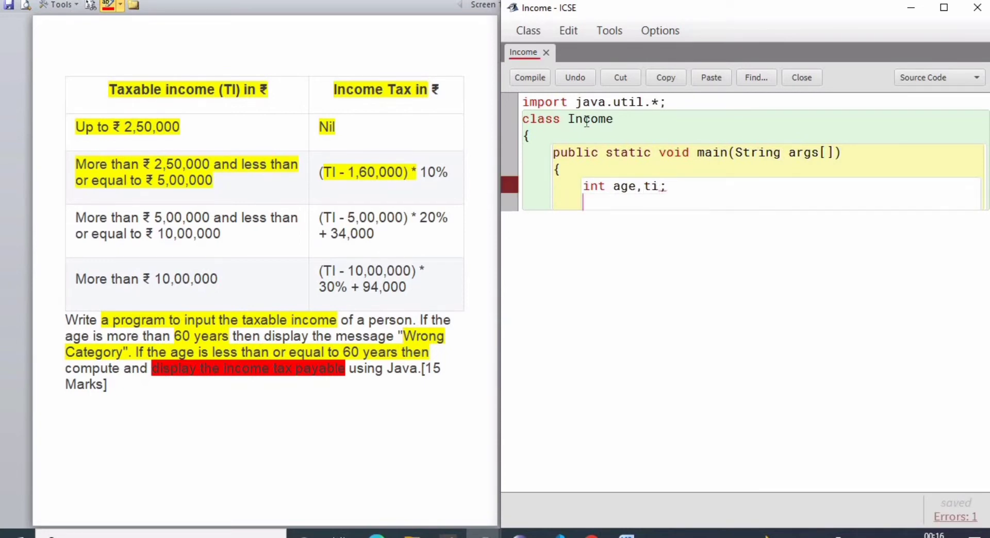
text(double)
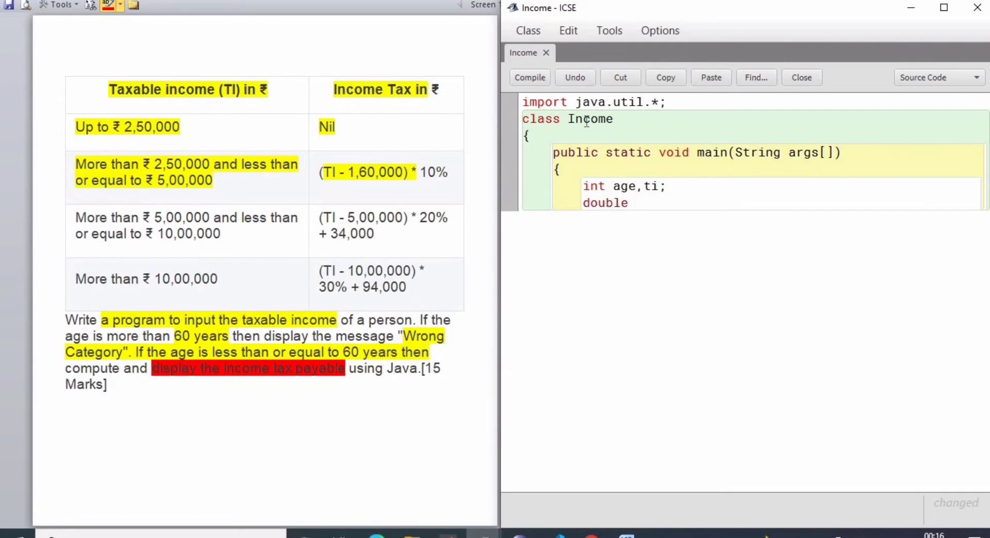
text(tax;)
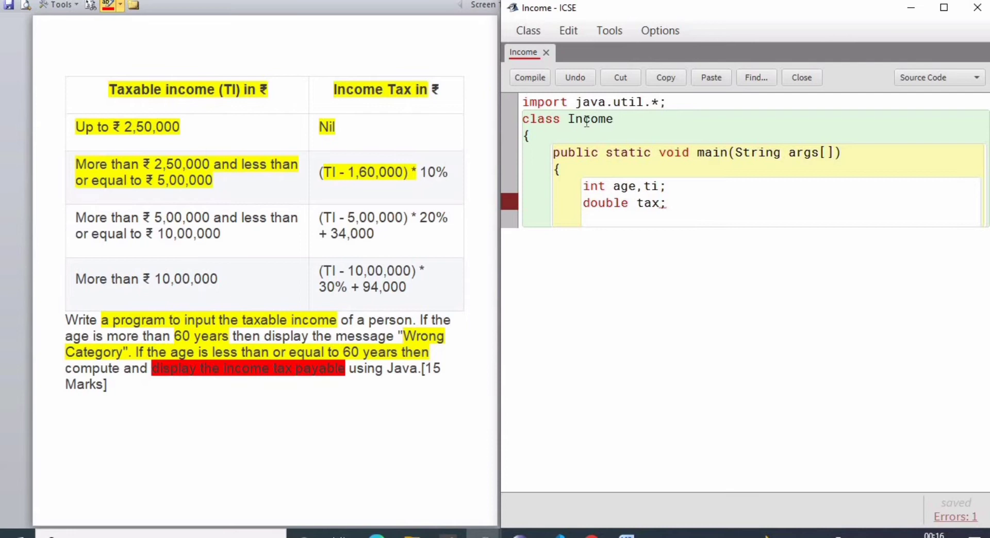
Create Scanner sc=new Scanner(System.in) for reading input
text(Scanner)
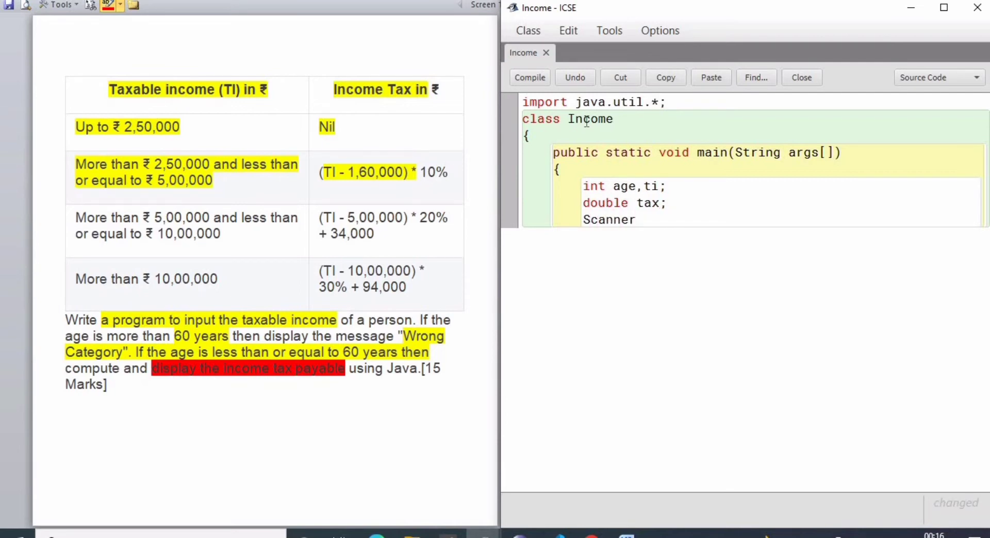
text(sc=new Sca)
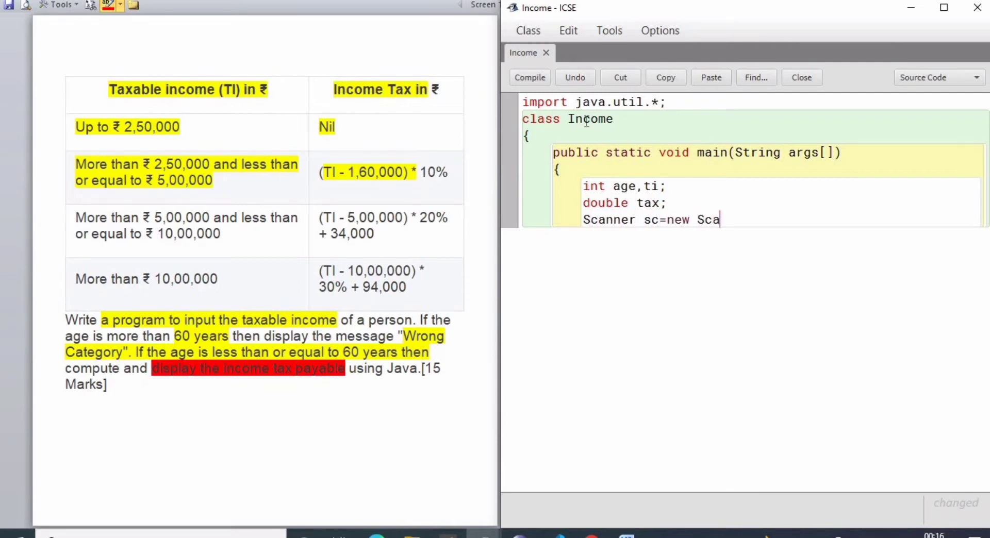
text(nner(System)
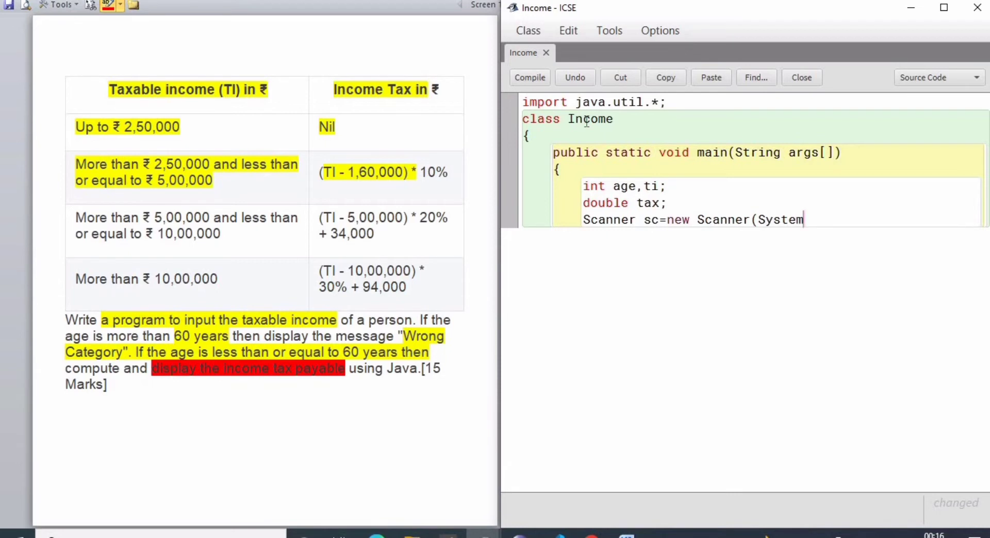
text(.in);)
text(System.out.prin)
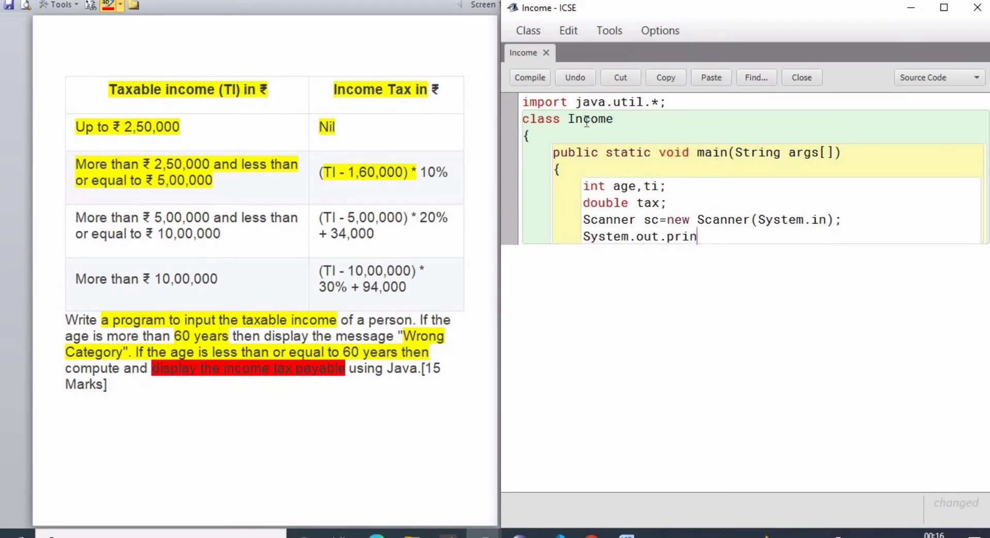
Print the prompt "Enter the age" and read age with sc.nextInt()
text(tln("Enter)
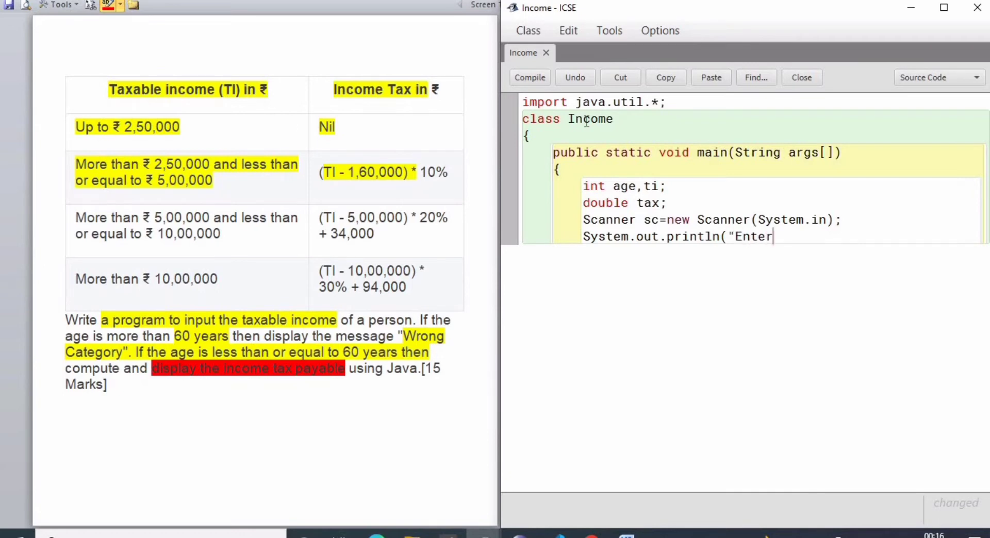
text(the age");)
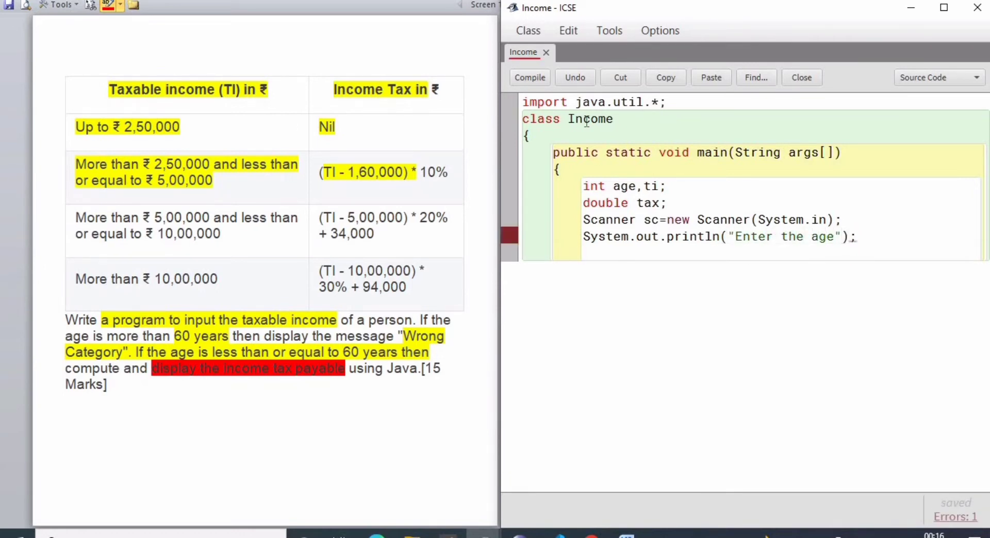
text(age=sc.enx)
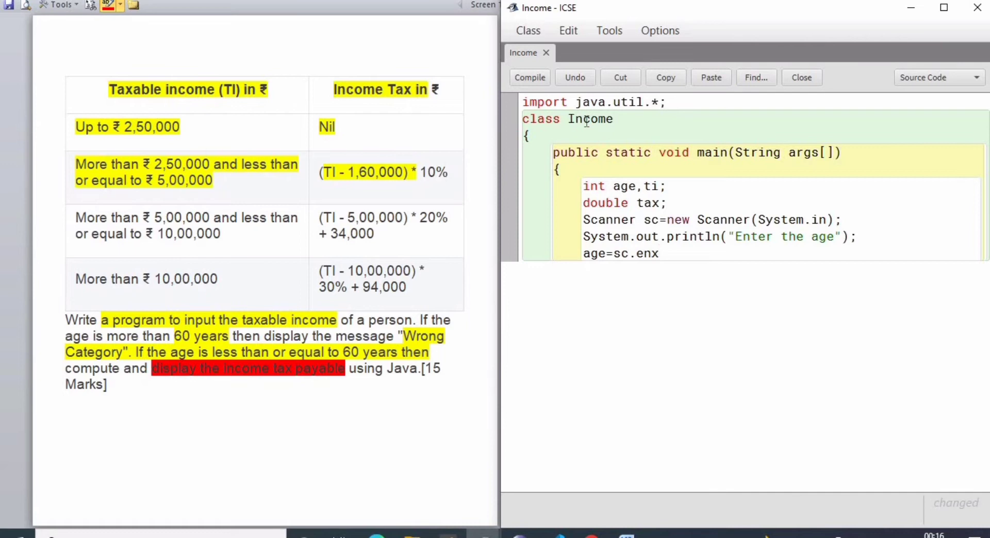
key(Backspace)
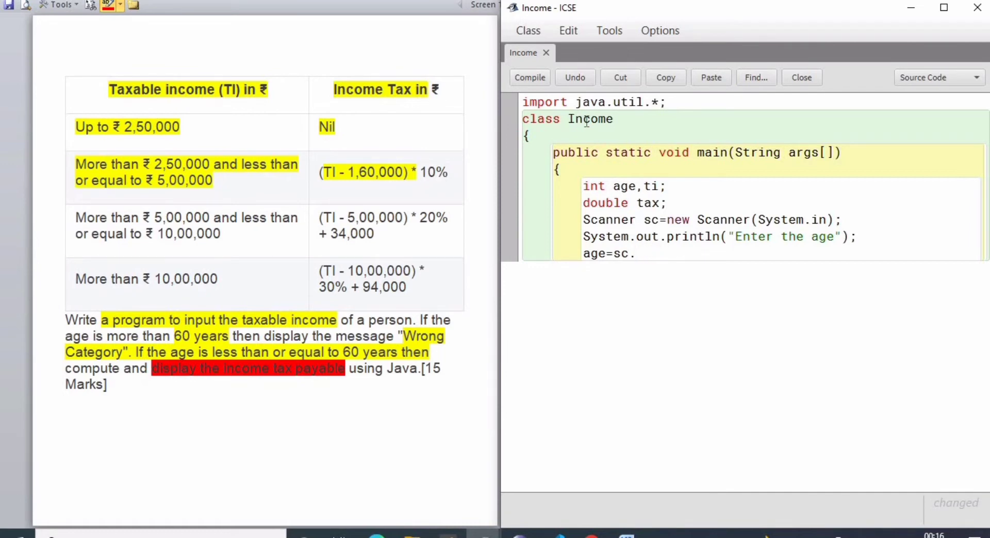
text(nextInt())
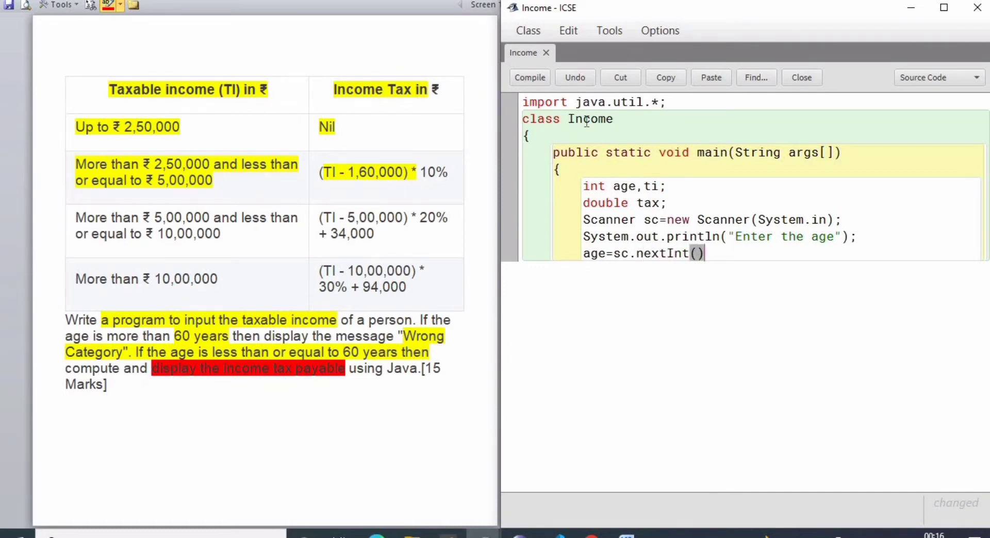
text(;)
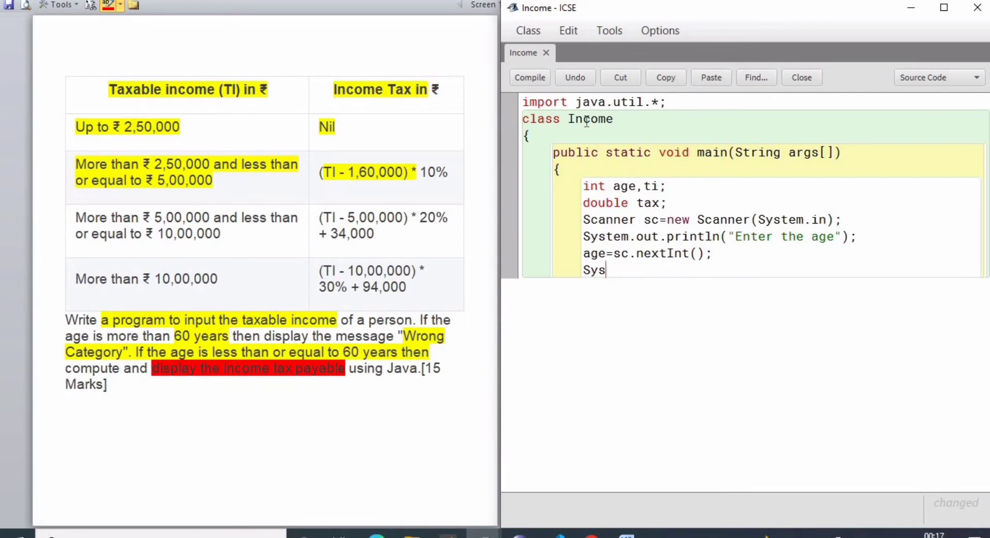
Print the prompt "Enter the Taxable income" and read ti with sc.nextInt()
text(tem.out.println("Enter the T)
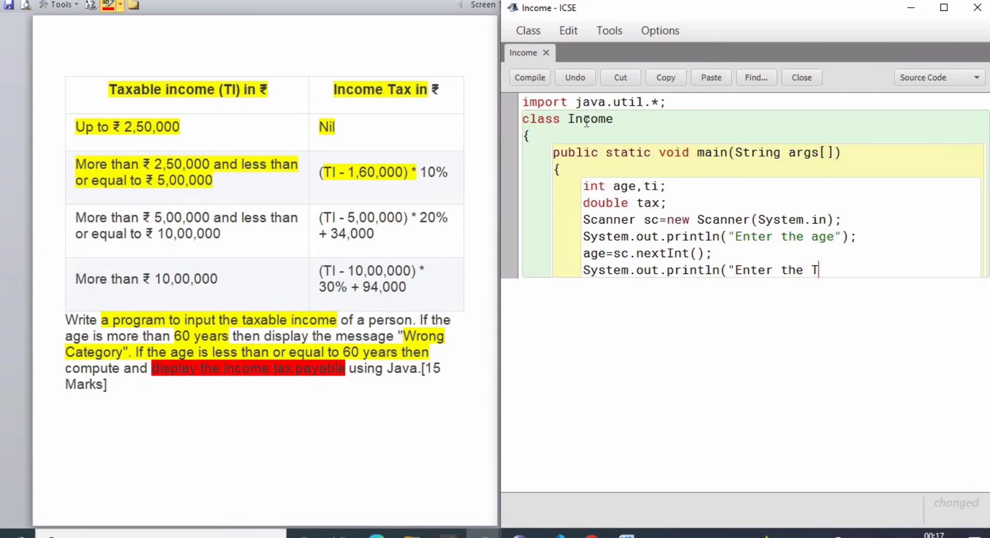
text(axable i)
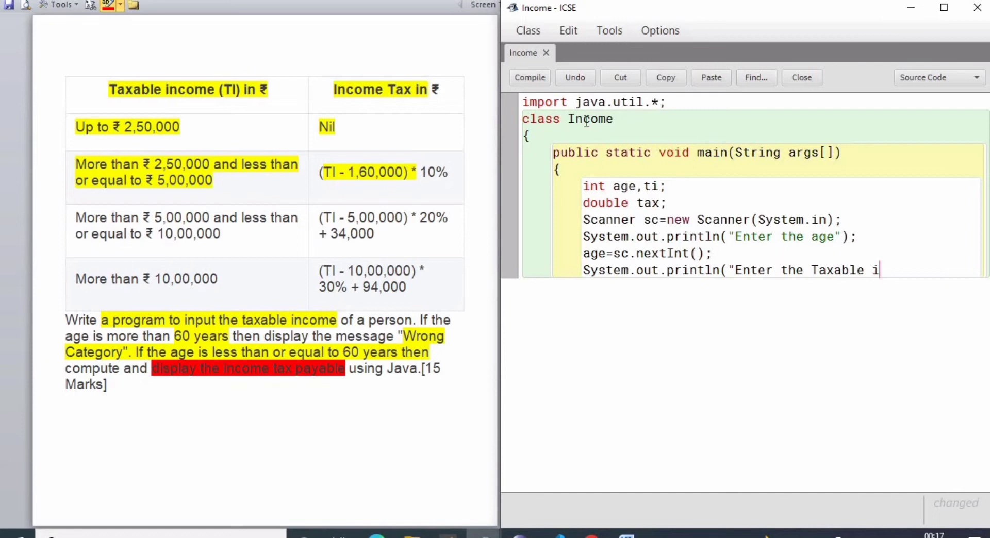
text(ncome");)
text(ti=)
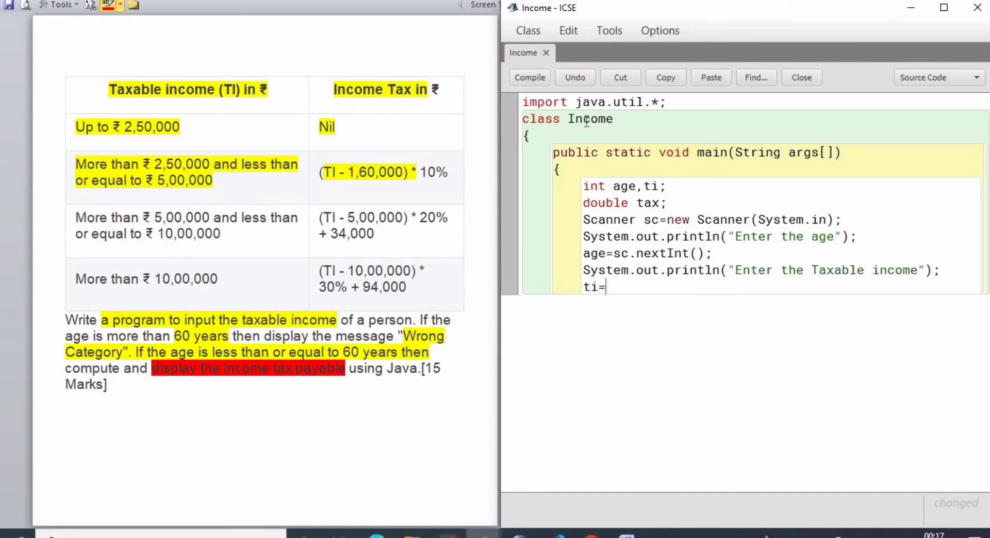
text(sc.nextInt();)
text(if()
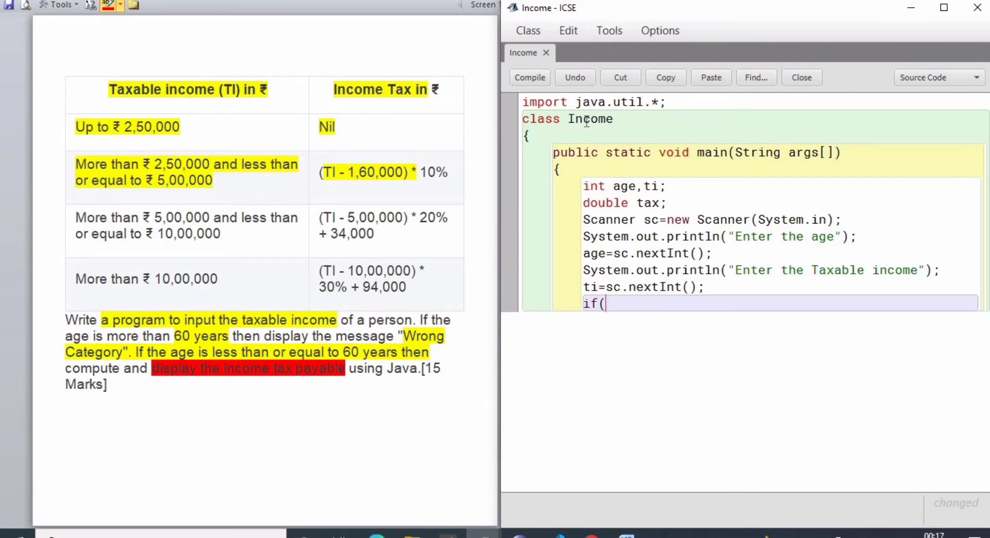
Write if(age>60) whose body prints "Wrong Category"
text(age>60))
text({)
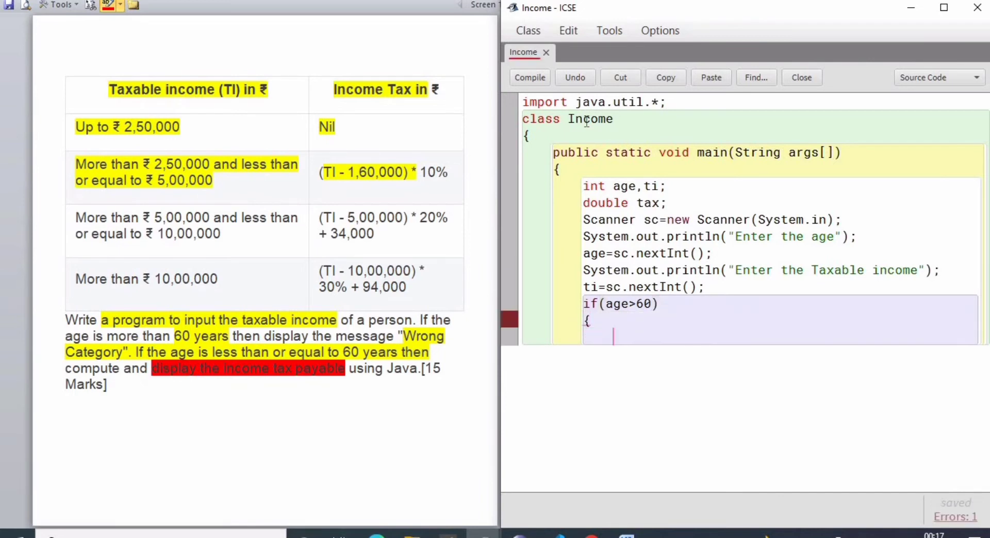
text(Ssy)
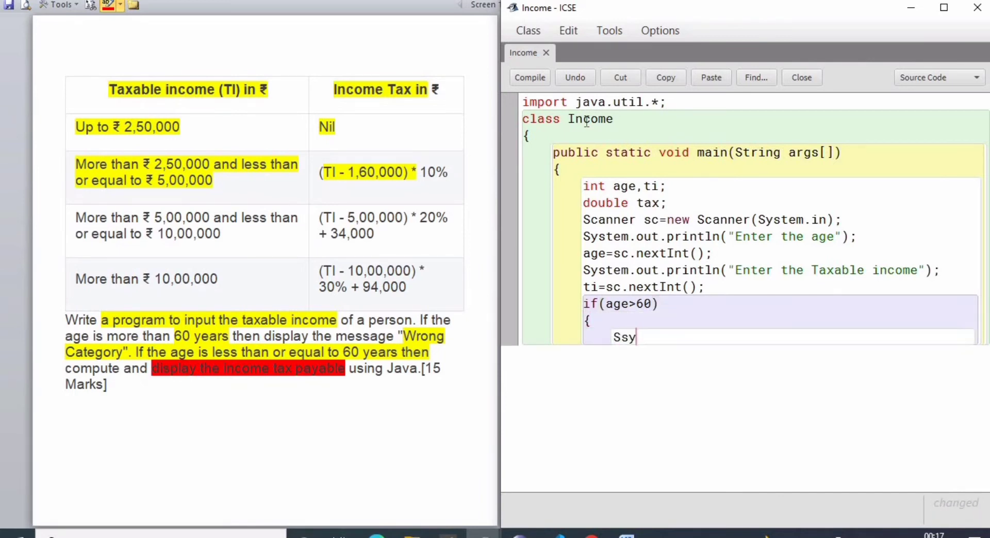
text(System.)
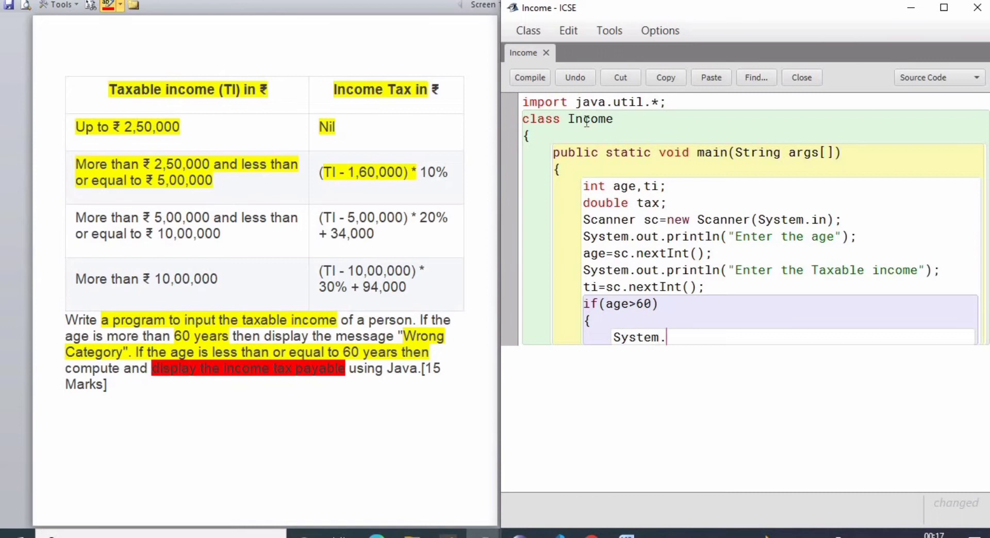
text(out.println()
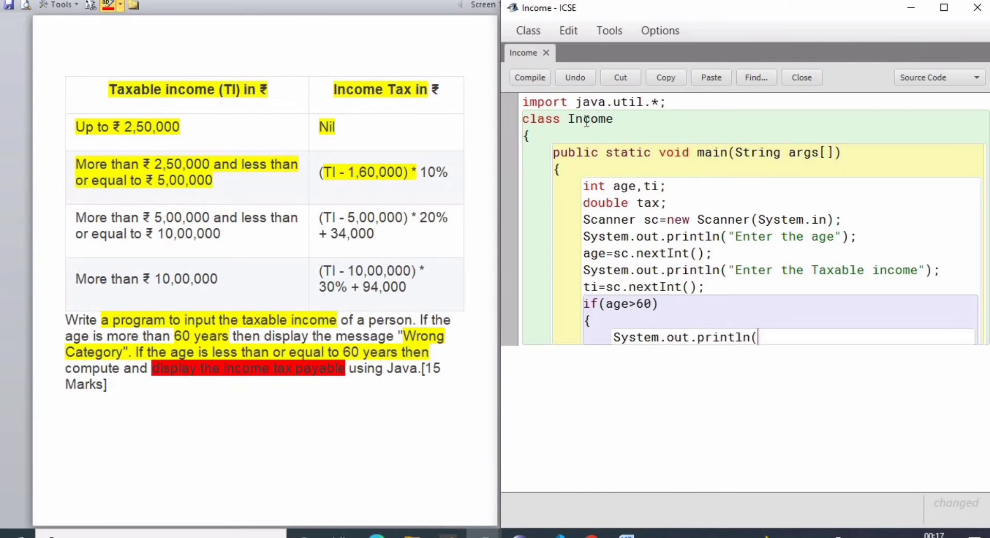
text("Wr)
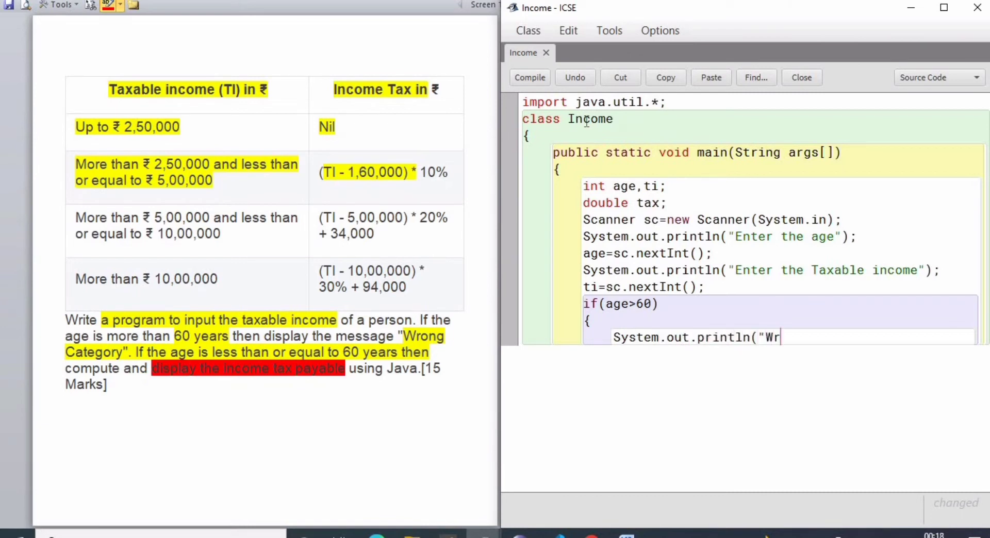
text(ong Cat)
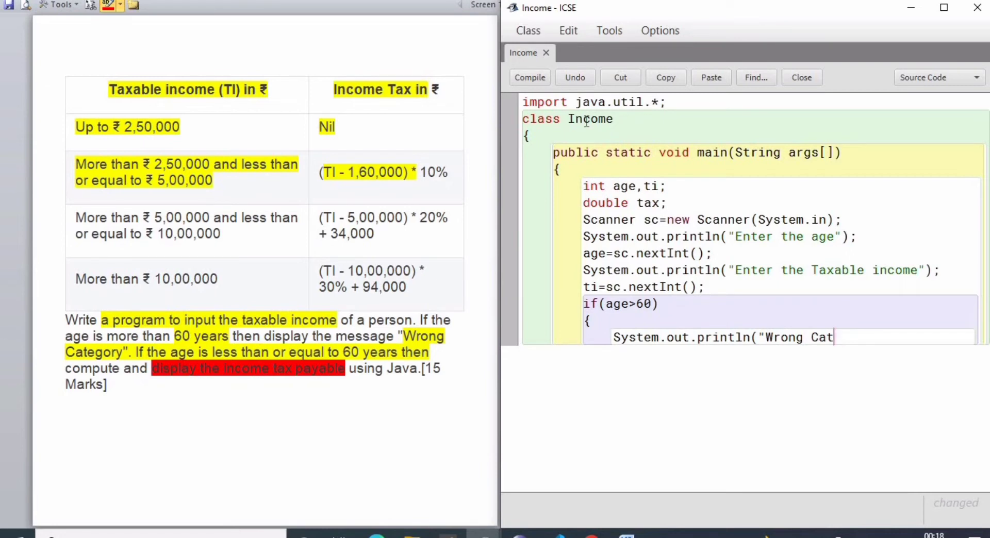
text(egory");)
text(})
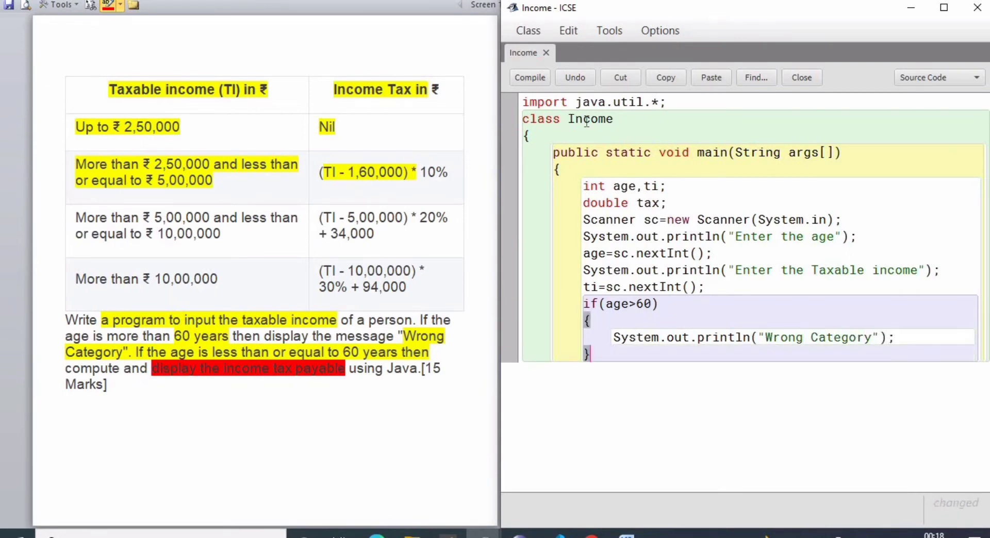
Add an else branch where if(ti<=250000) sets tax=0
text(else)
text(if()
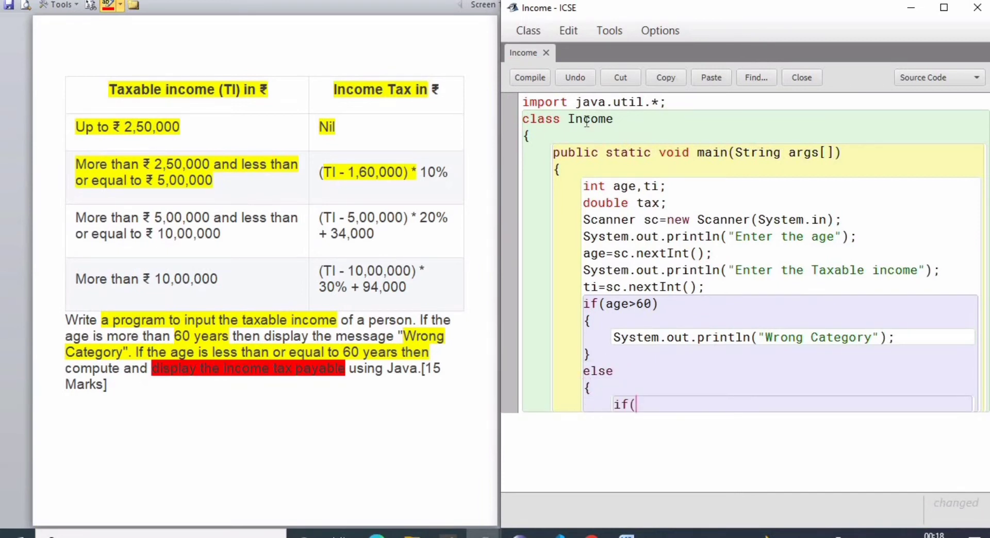
text(ti)
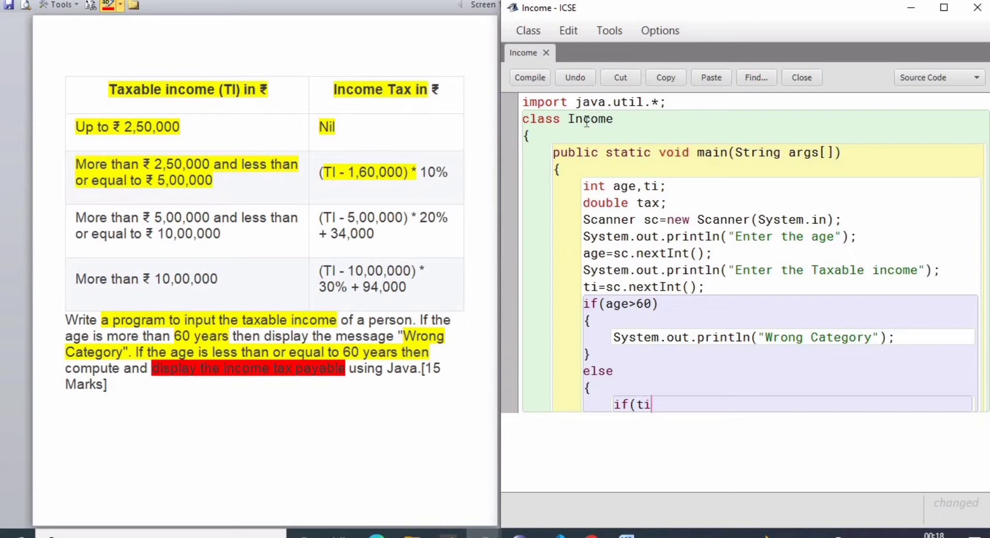
text(<=250000))
text({)
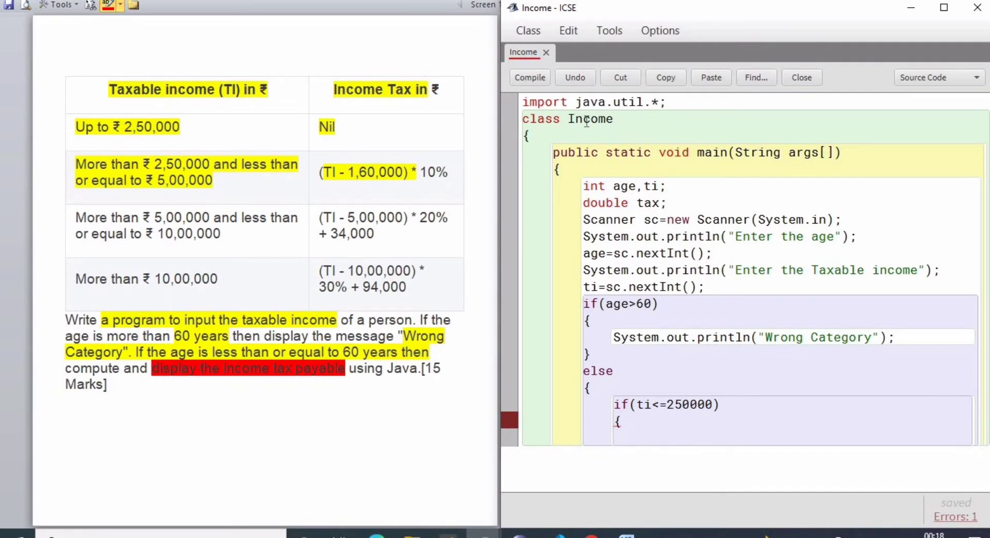
text(tax=)
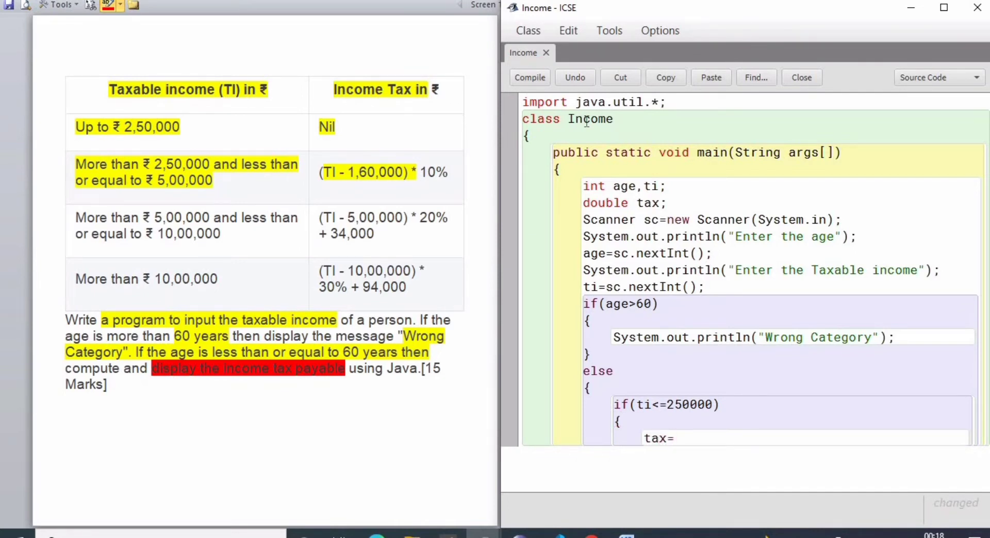
text(0;)
text(else if({)
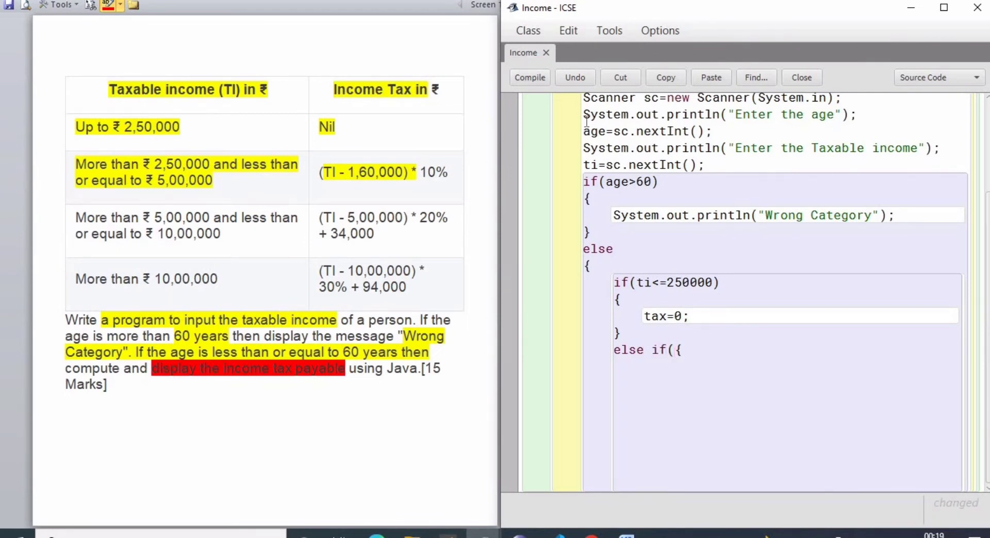
Write the condition else if(ti>250000 && ti<=500000)
text(t)
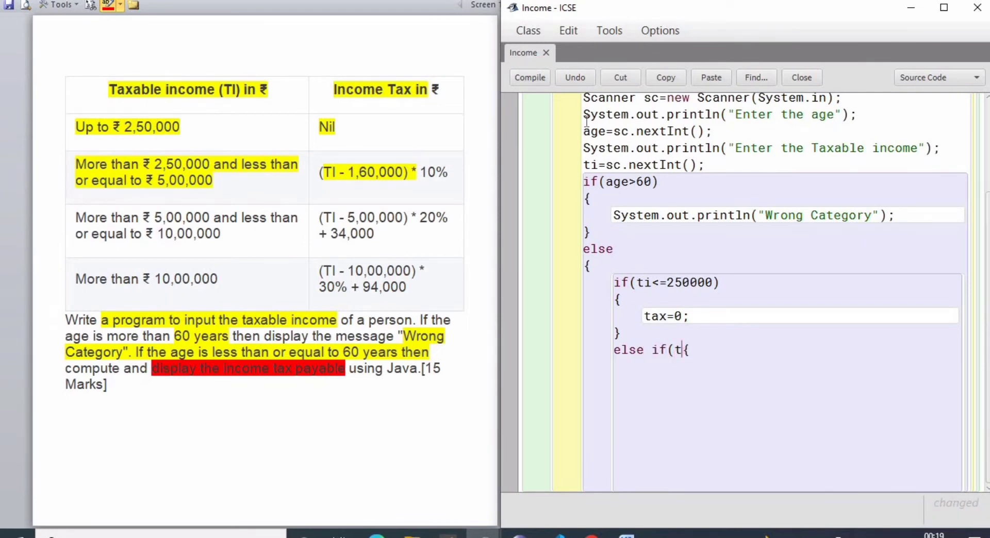
text(i)
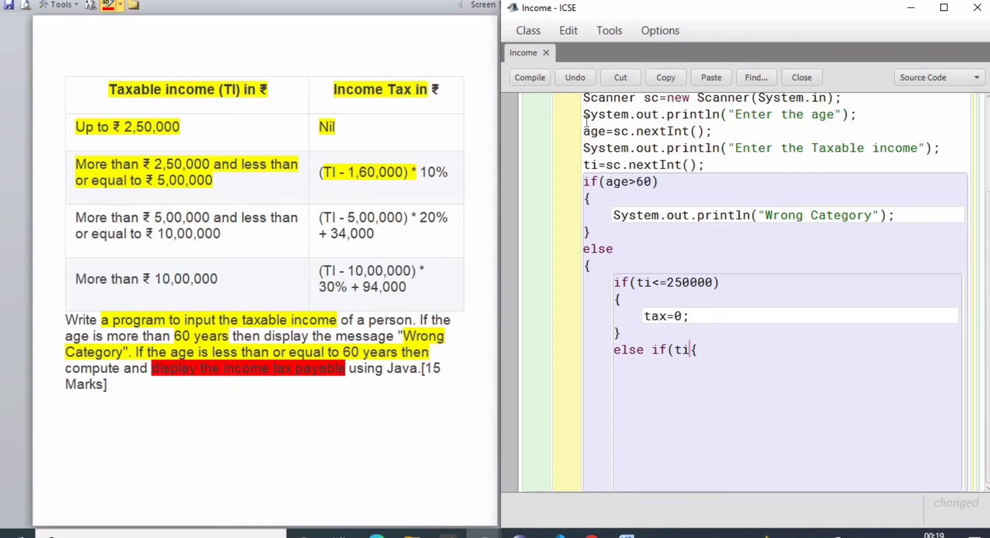
text(>)
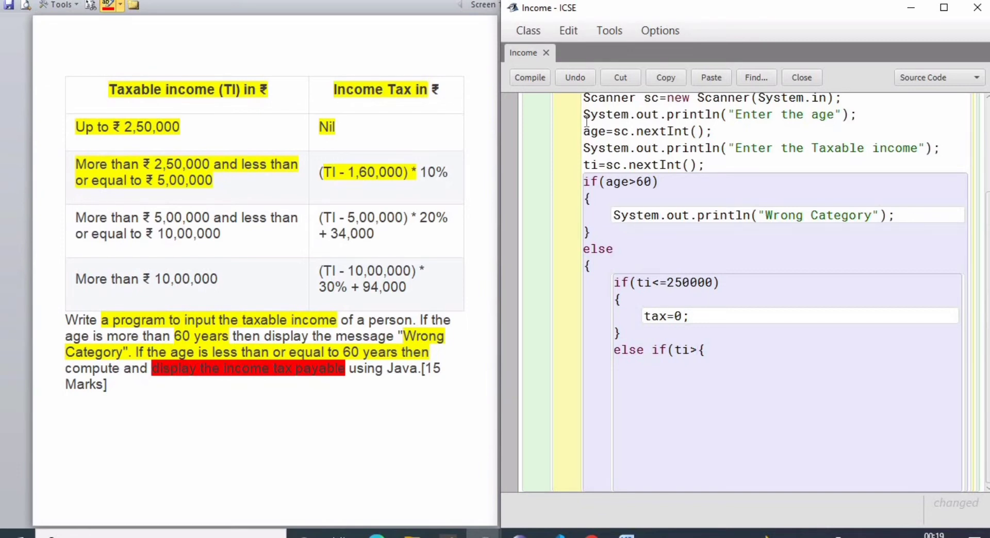
text(25000)
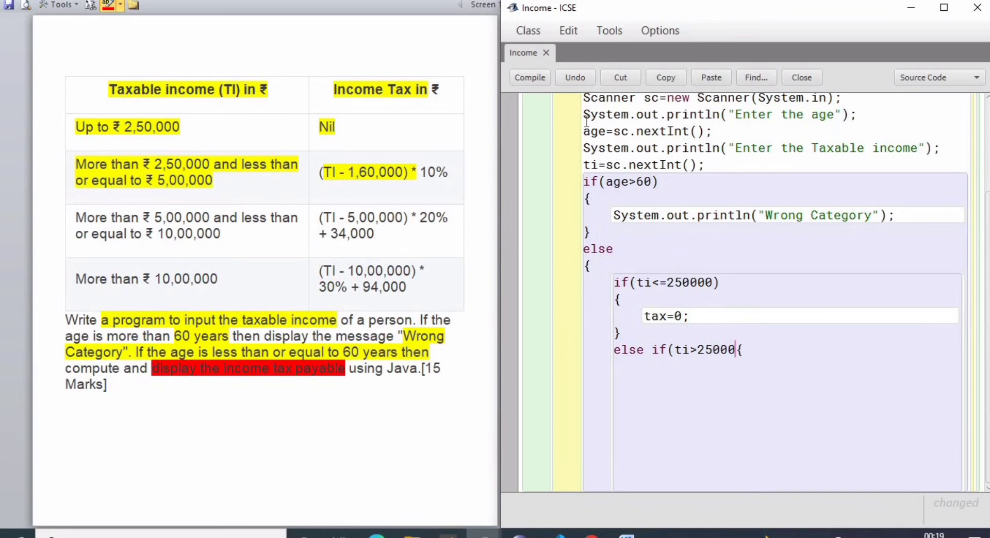
text(0)
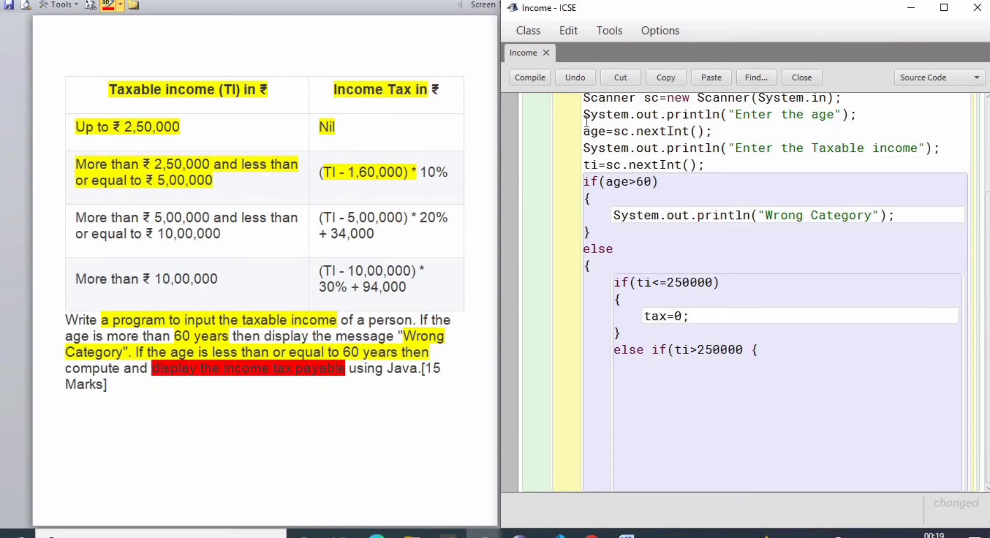
text(&& ti<)
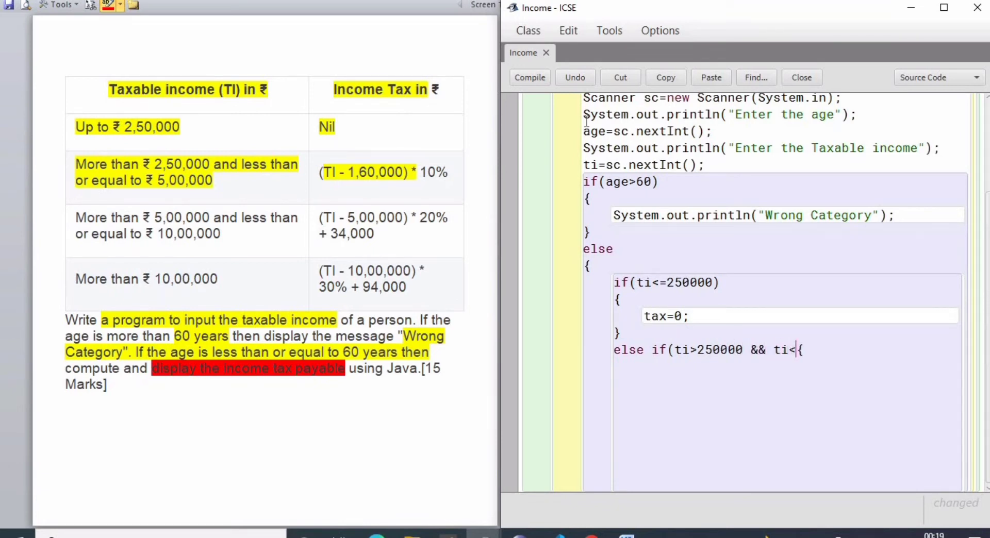
text(=500000))
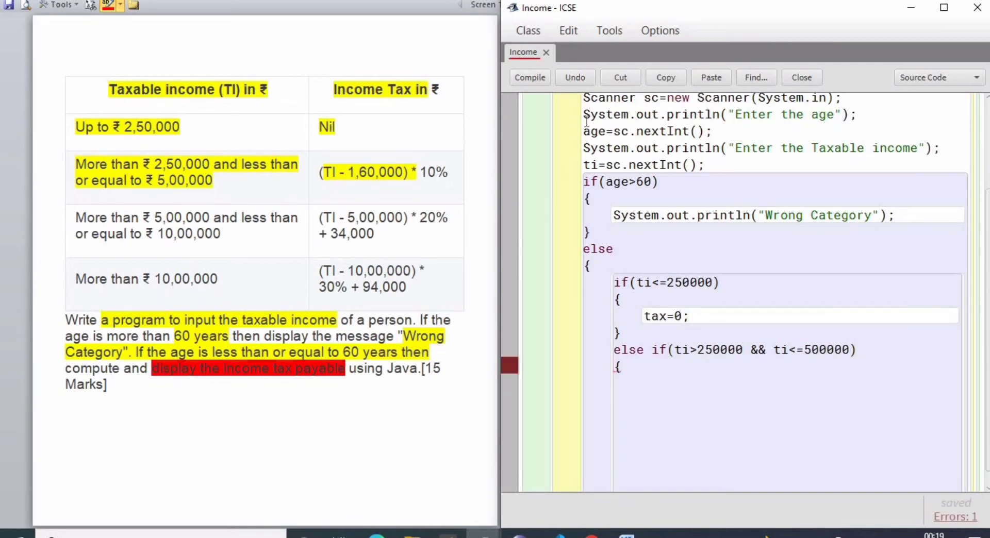
Set tax=(ti-160000)*10/100; inside that branch
text(tax=)
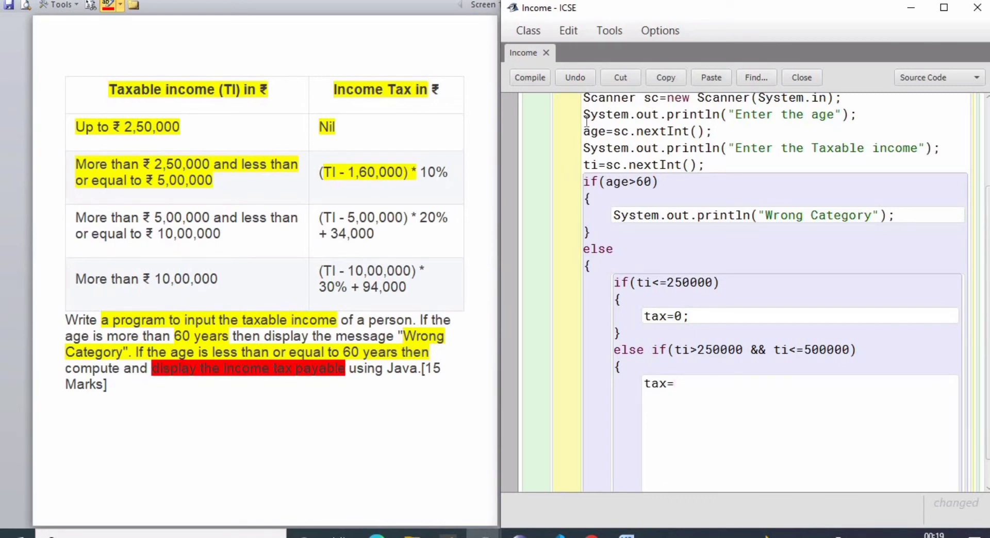
text((ti)
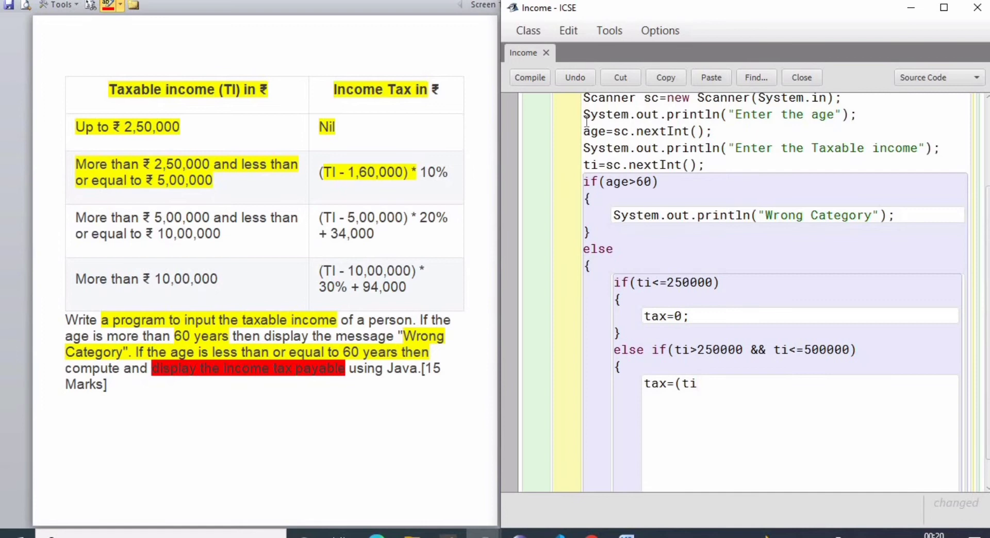
text(-16000)
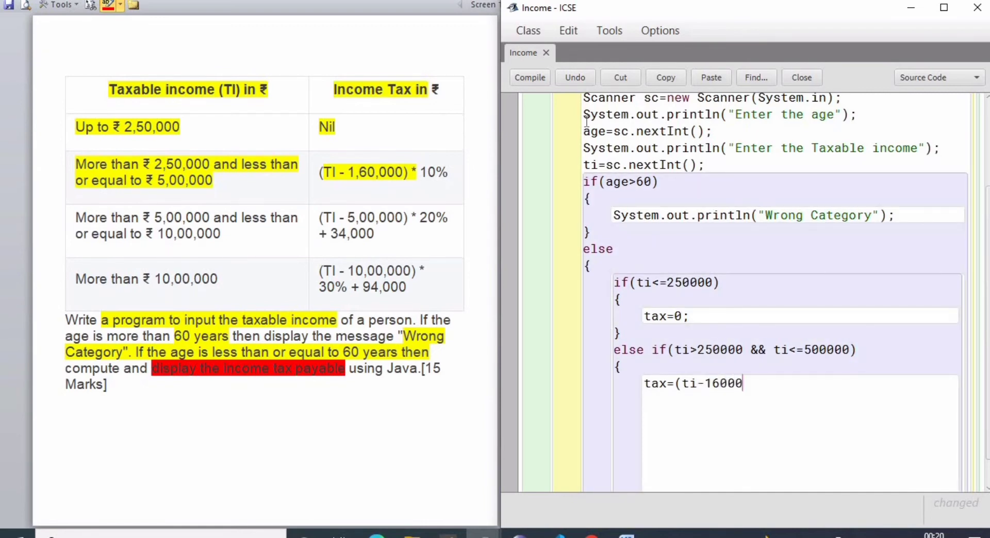
text(0)
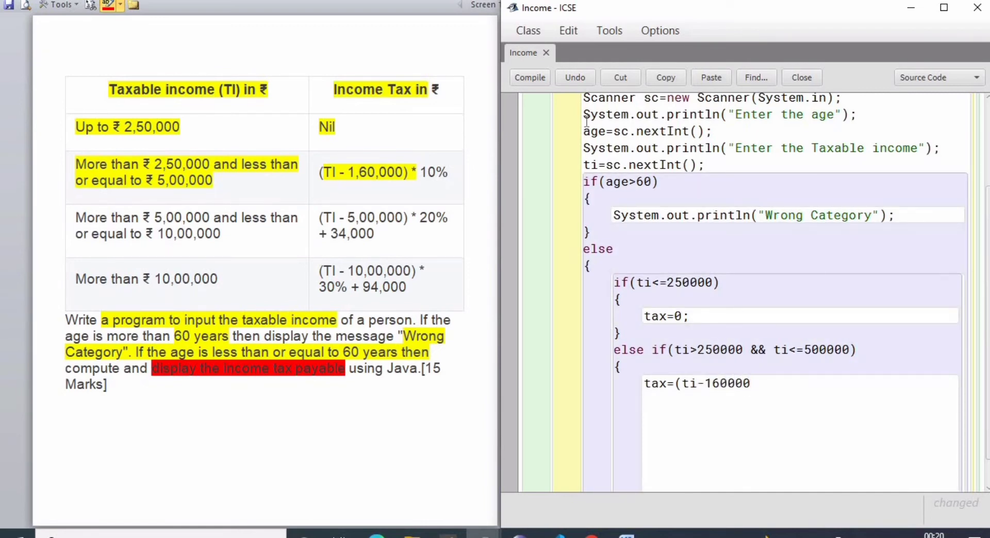
text(*1)
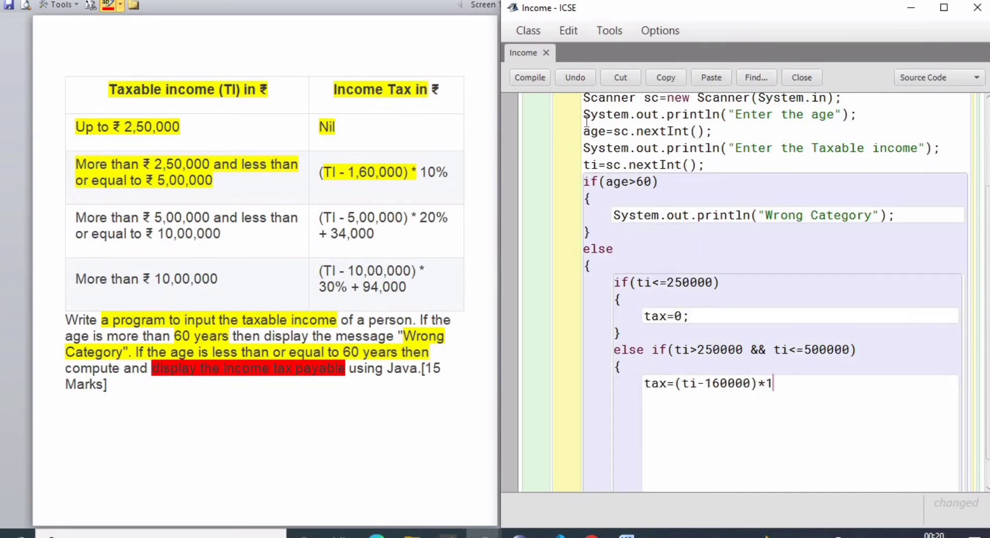
text(0/100;)
text(else if(ti>)
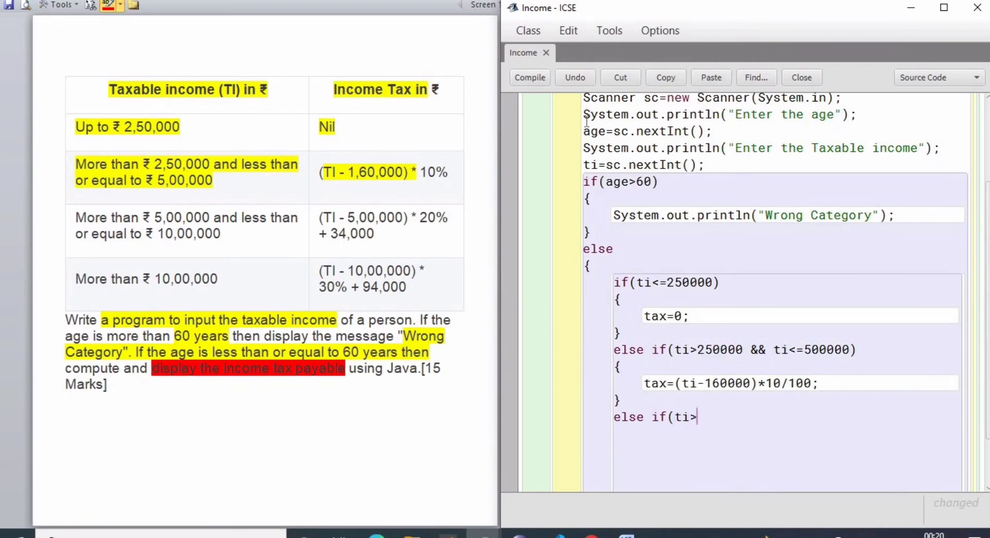
Write the condition else if(ti>500000 && ti<=100000)
text(50000)
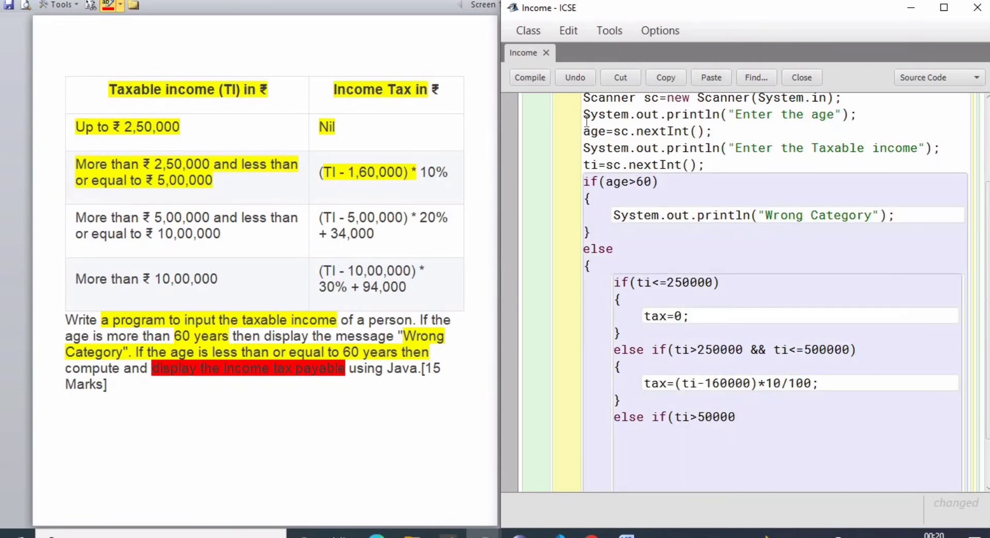
text(0)
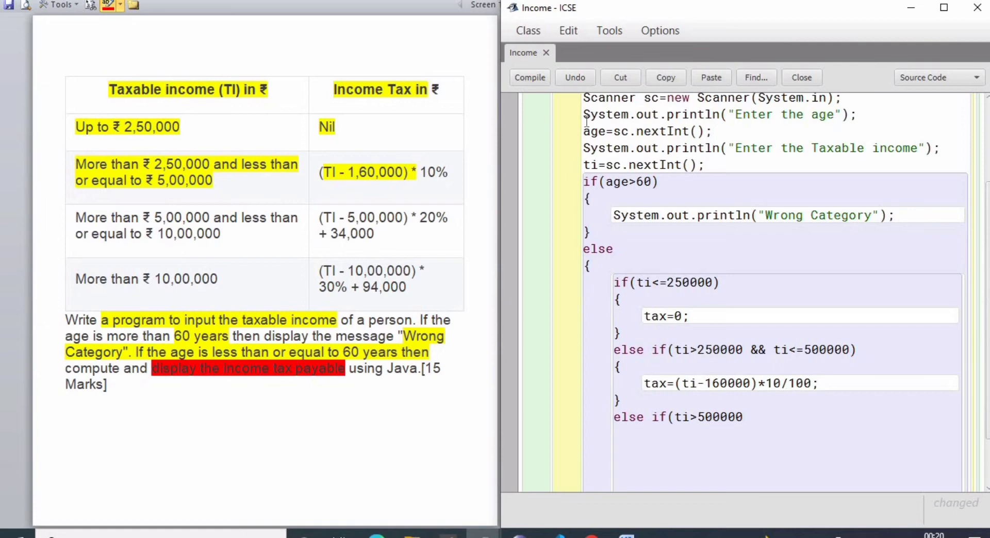
text(&& ti)
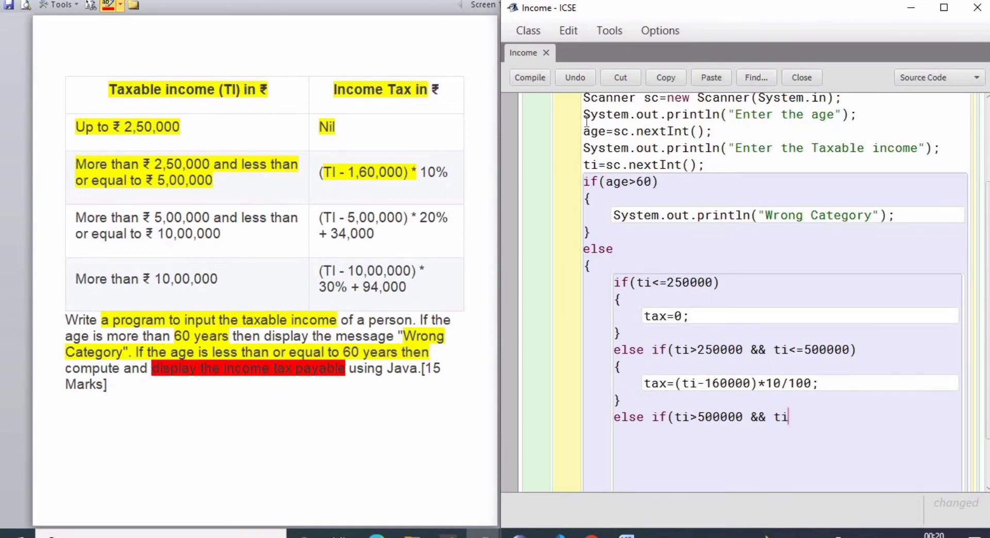
text(<=100000))
click(787, 433)
text({)
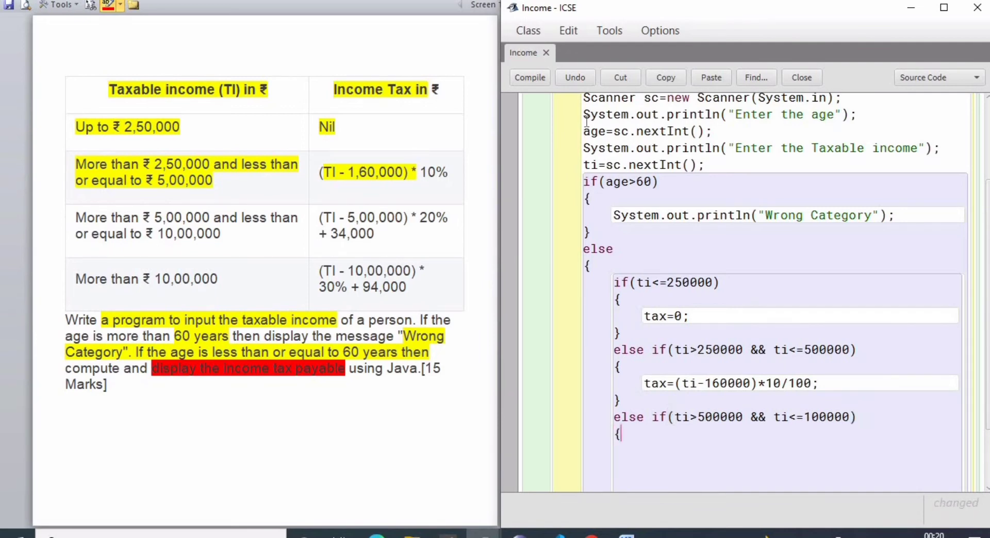
Set tax=(ti-500000)*20/100+34000; inside that branch
text(tax=()
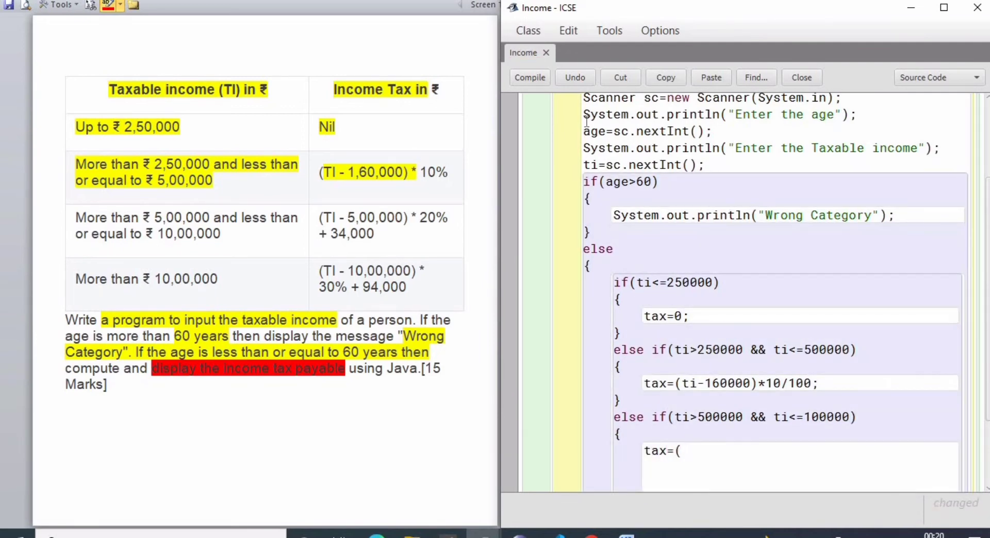
text(ti-1)
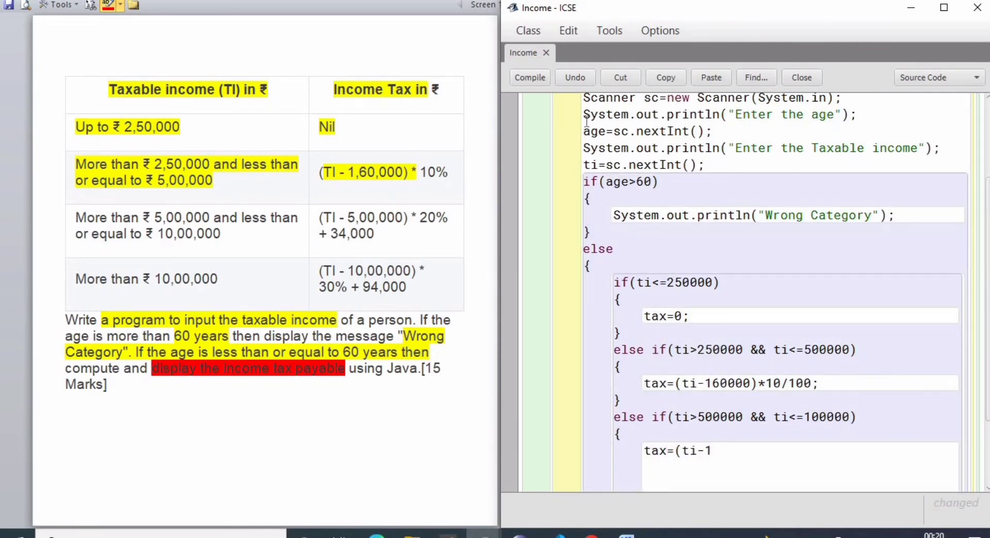
key(Backspace)
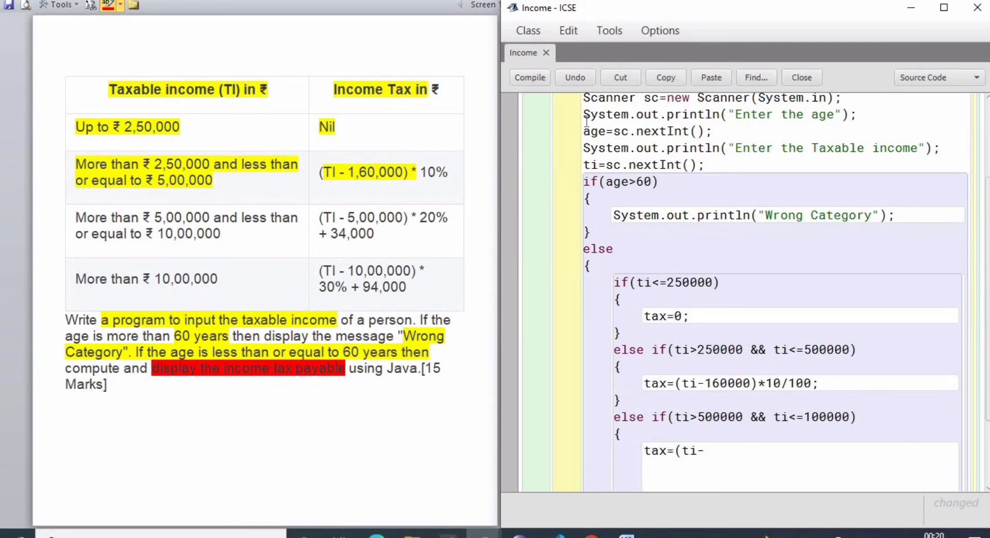
text(500000))
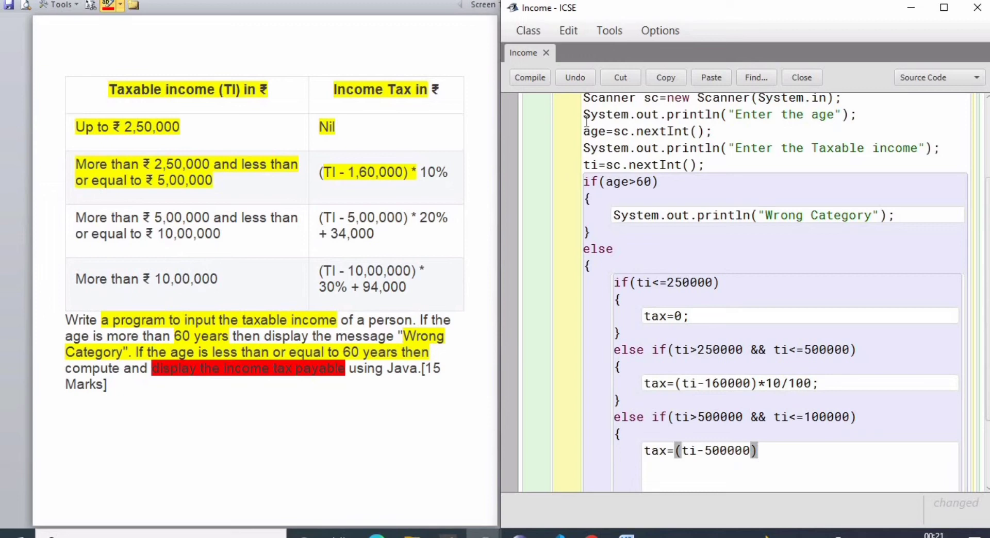
text(*)
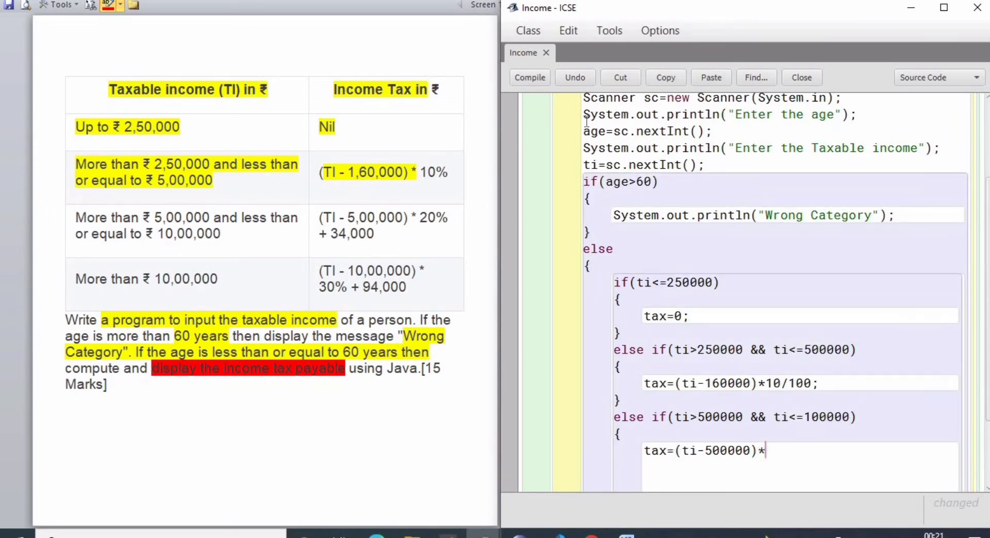
text(20/100+43)
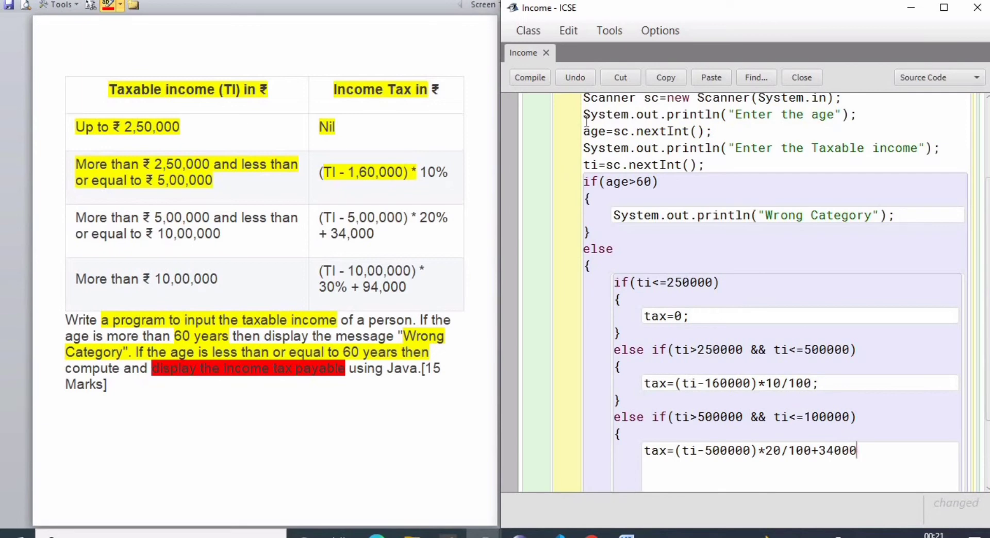
text(;)
text(else if)
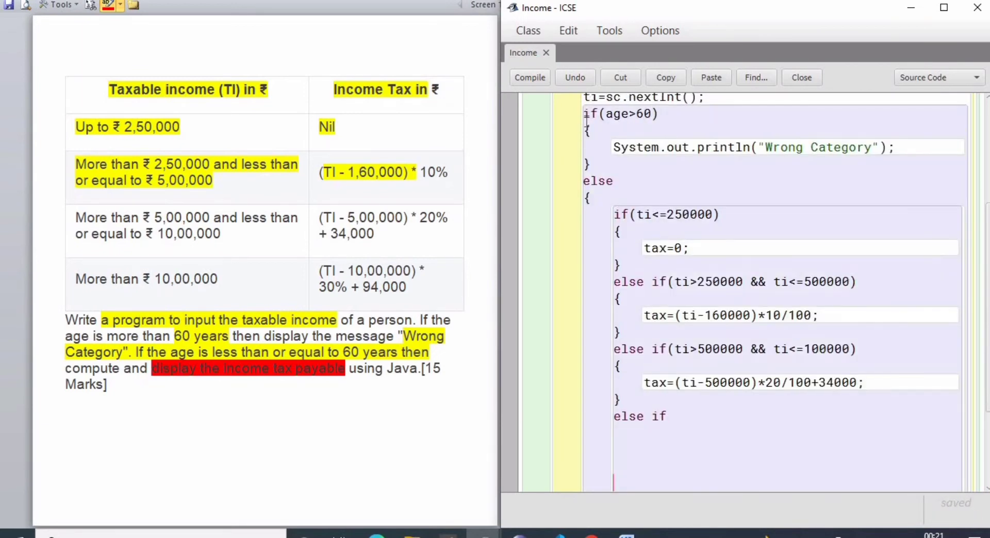
Turn the last branch into a plain else and begin tax=(ti-1000000), correcting the limit to 1000000
click(660, 114)
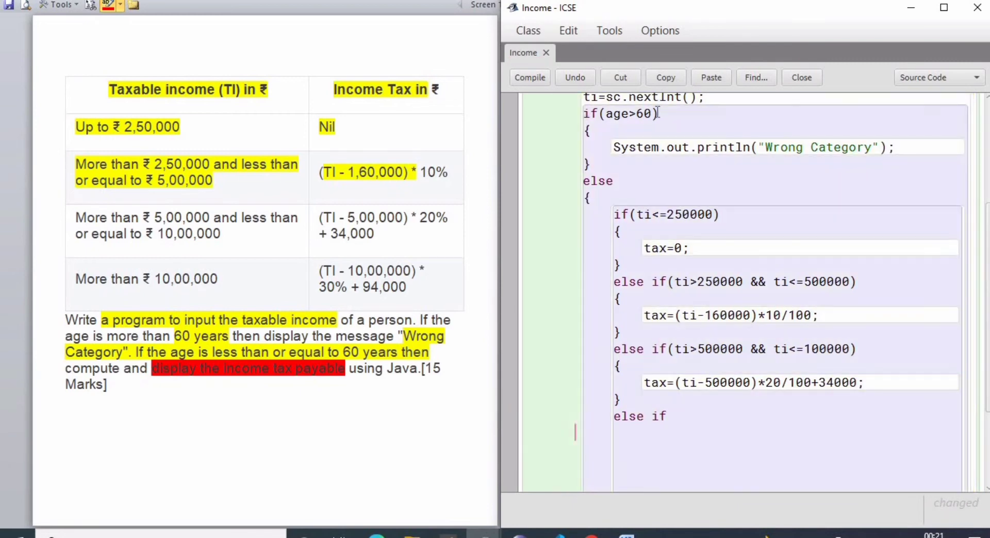
text(()
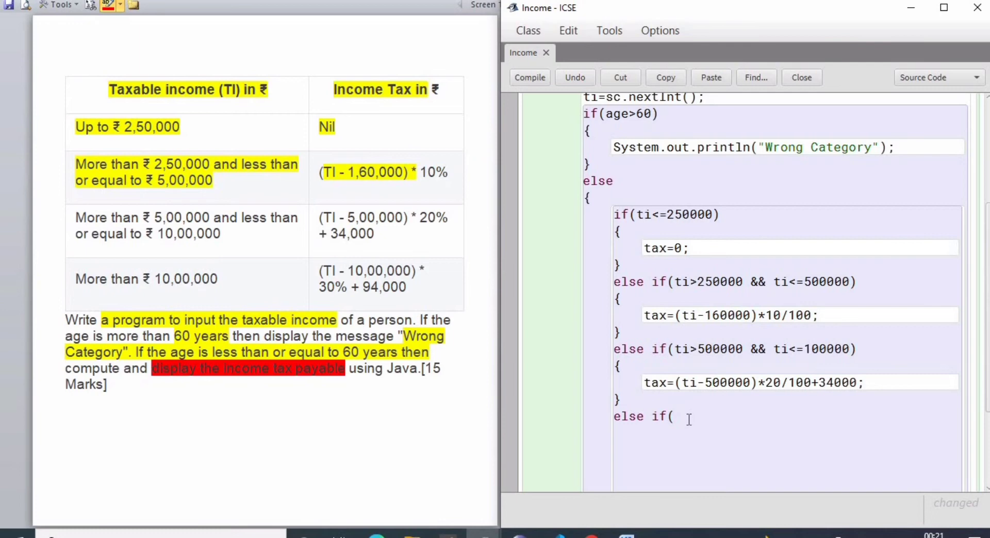
key(Backspace)
text(t)
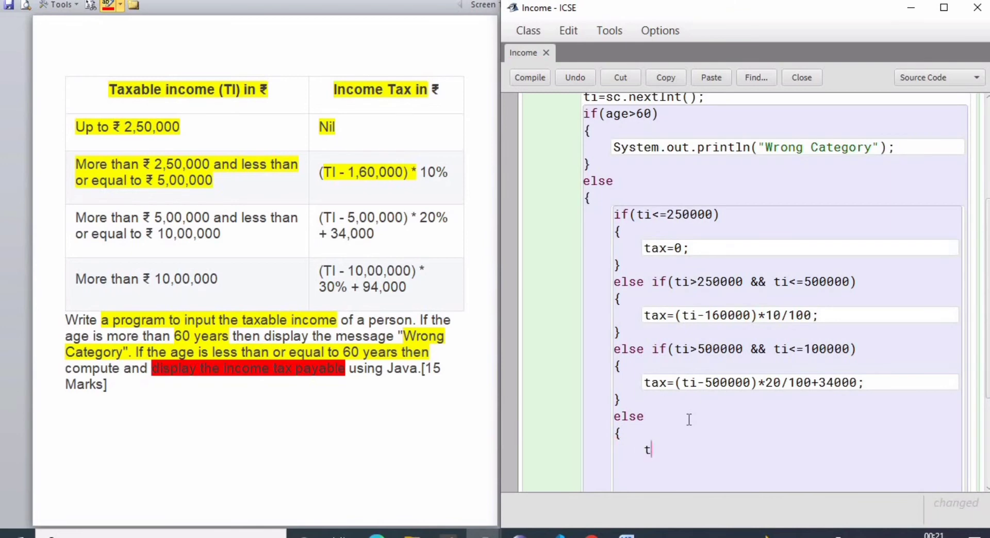
text(ax=(ti)
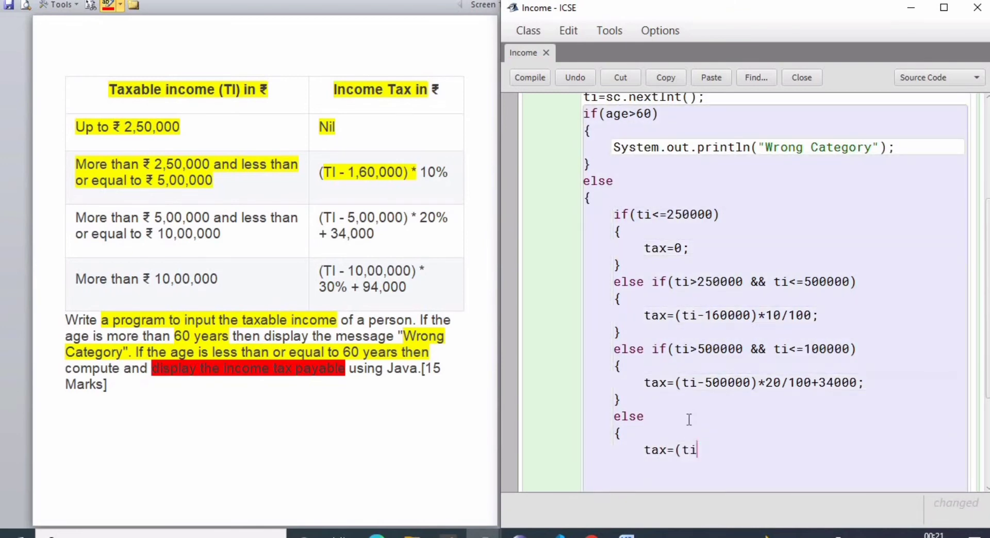
text(-1==)
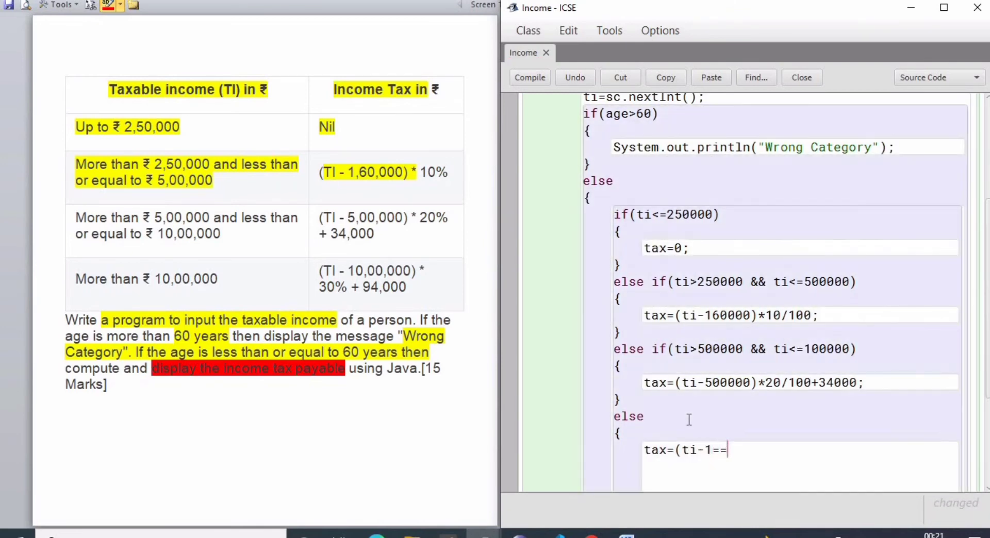
text(000000)
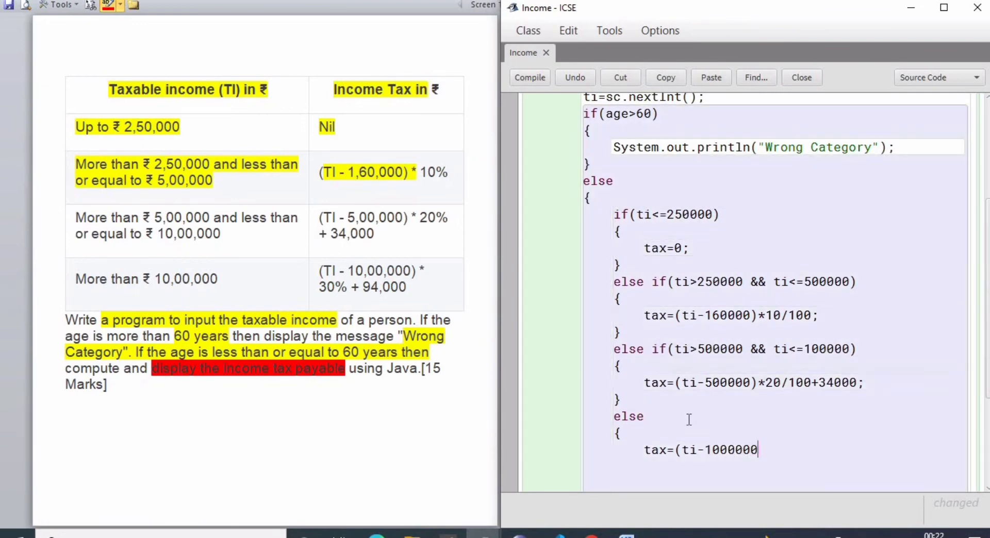
text())
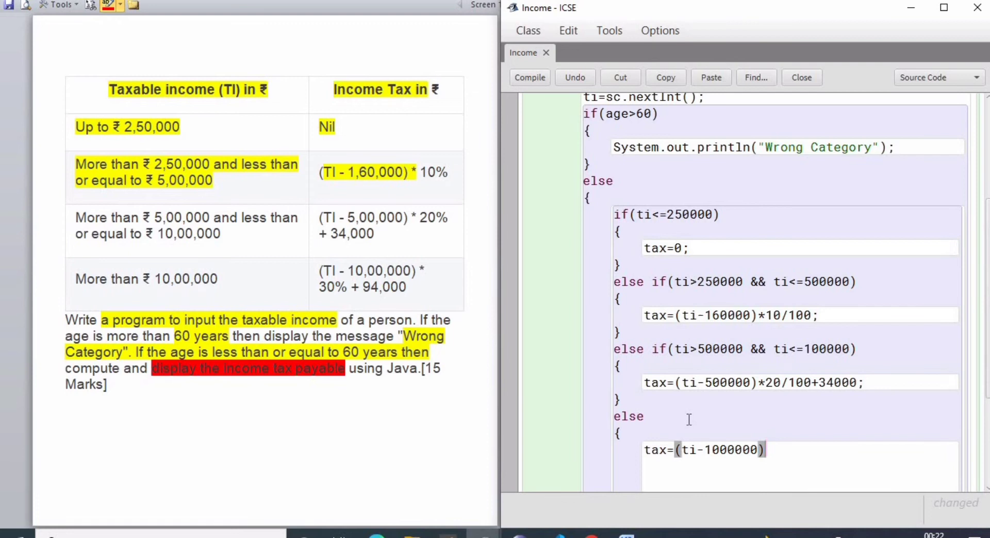
mouse_move(816, 358)
text(0)
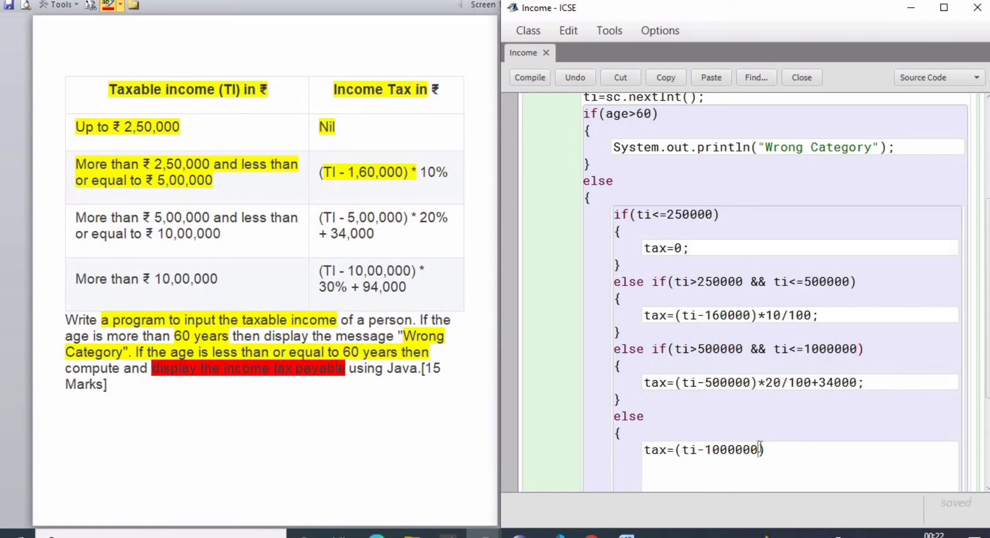
Complete the formula as *30/100+94000; and close the else block with a brace
click(529, 77)
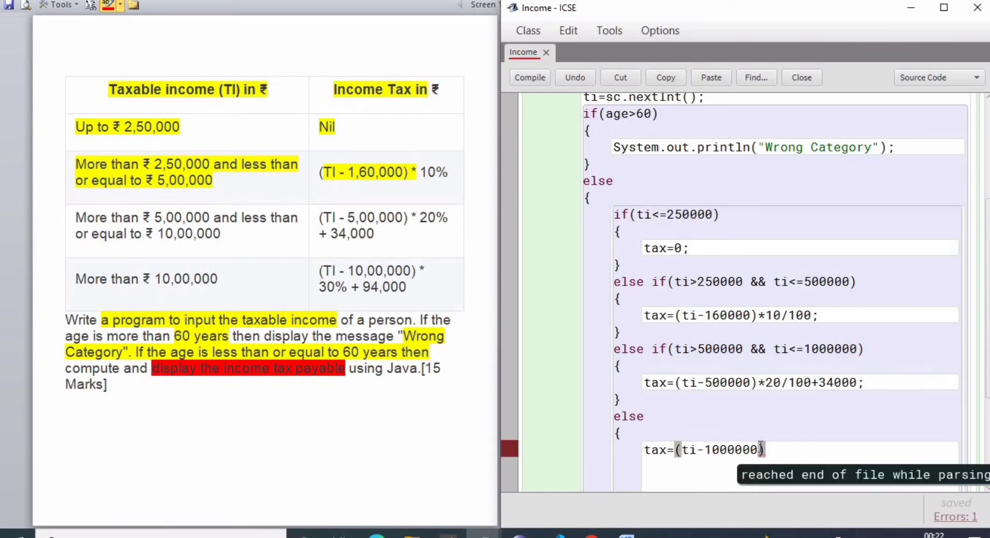
text(*30/10)
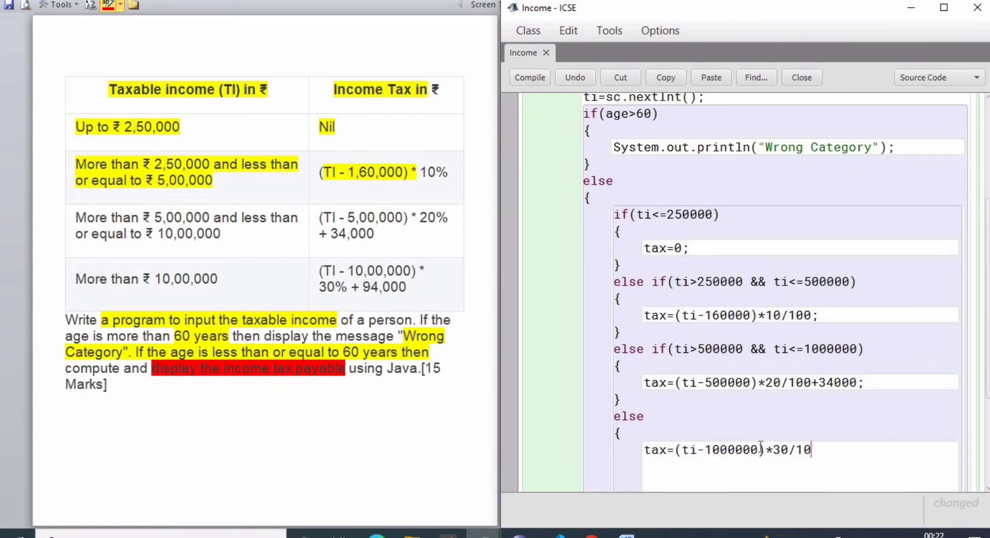
text(0+94)
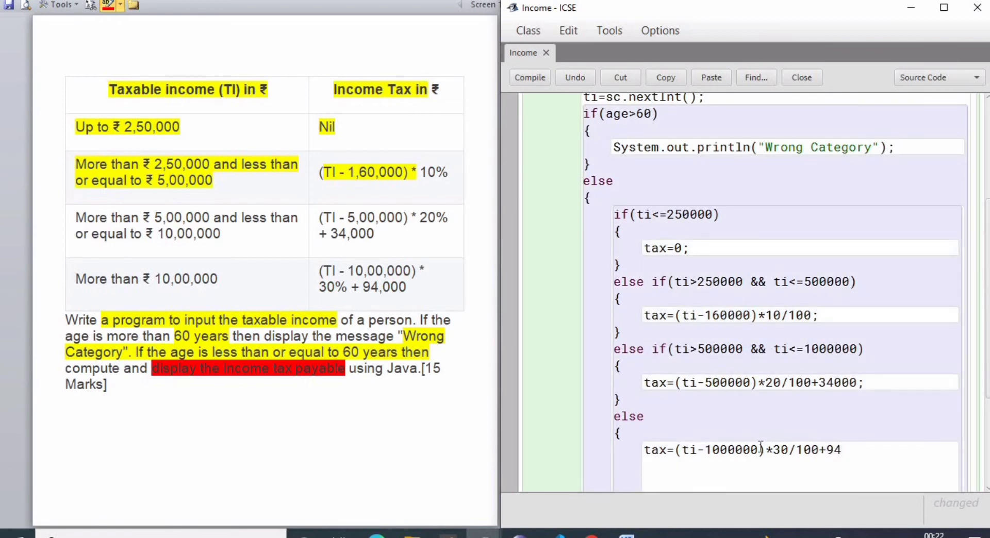
text(000;)
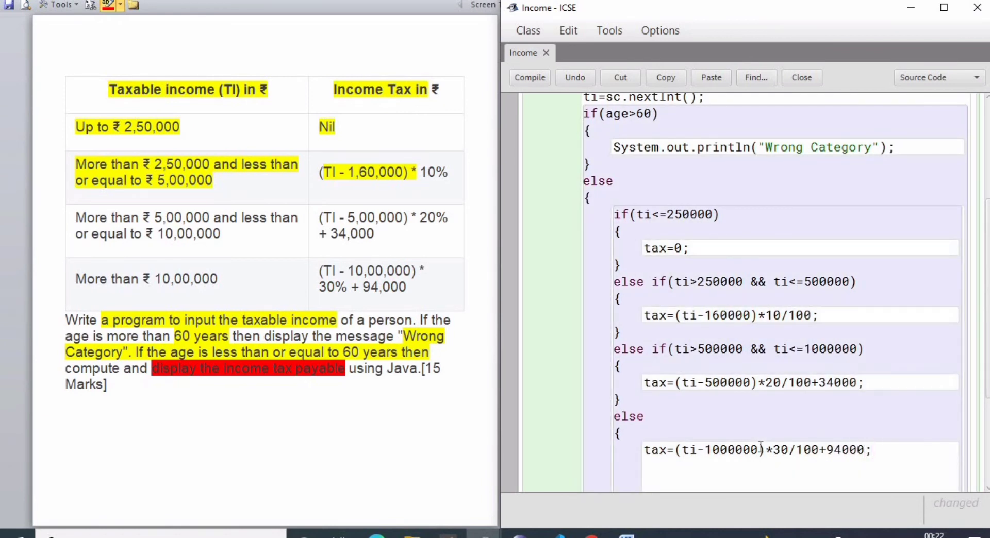
text(})
text(S)
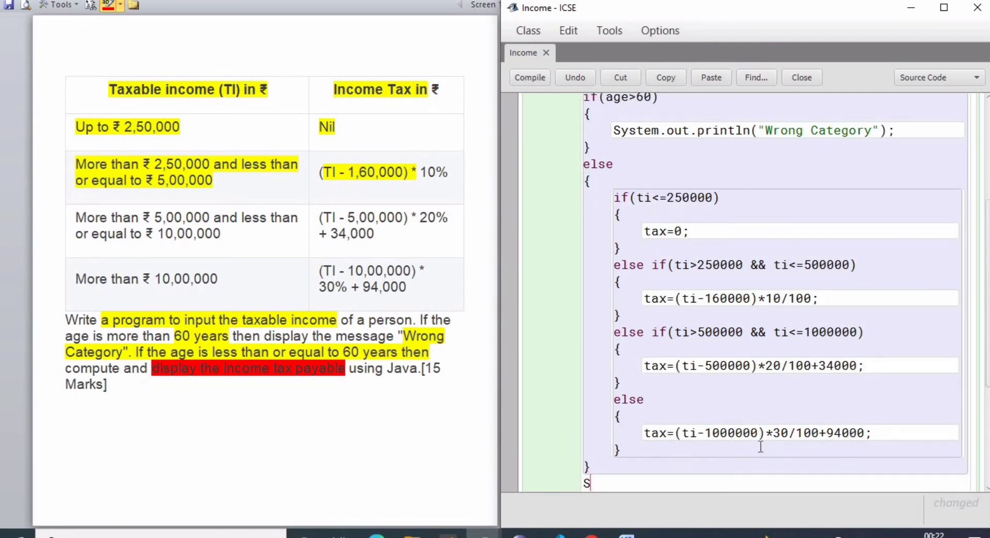
Write System.out.println("Tax Payable amount="+tax) after the if-else block
text(ystem.ouy)
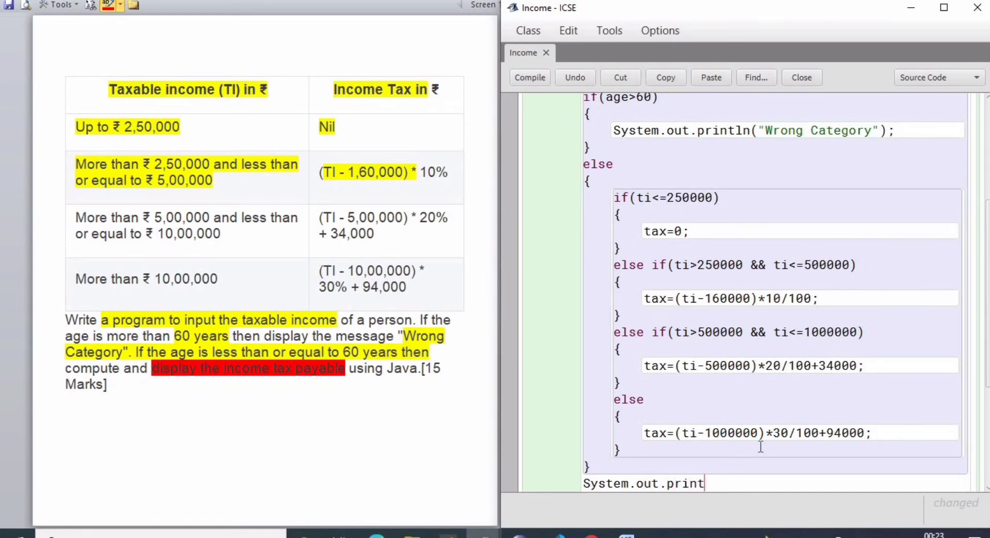
text(ln(")
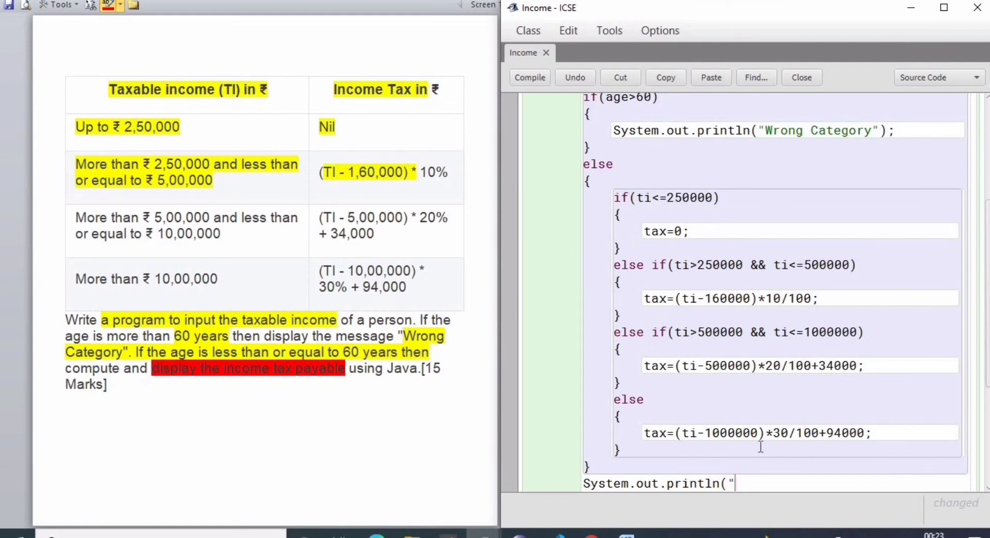
text(Tax)
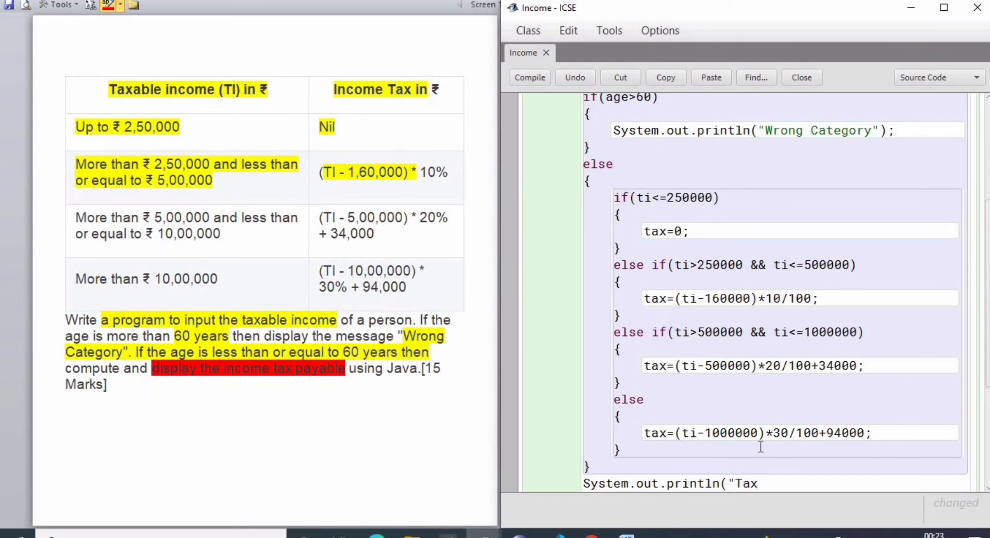
text(Payable a)
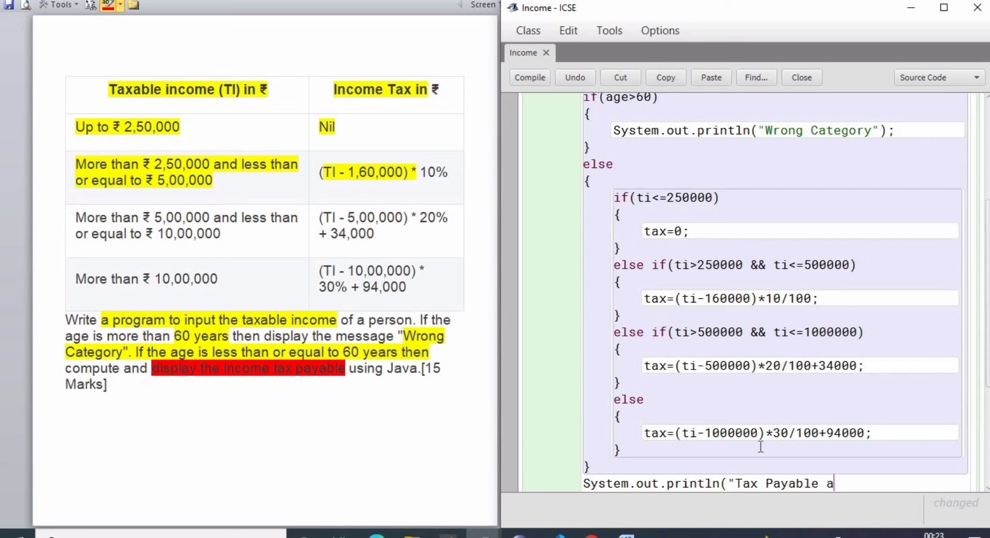
text(mount="+tax);)
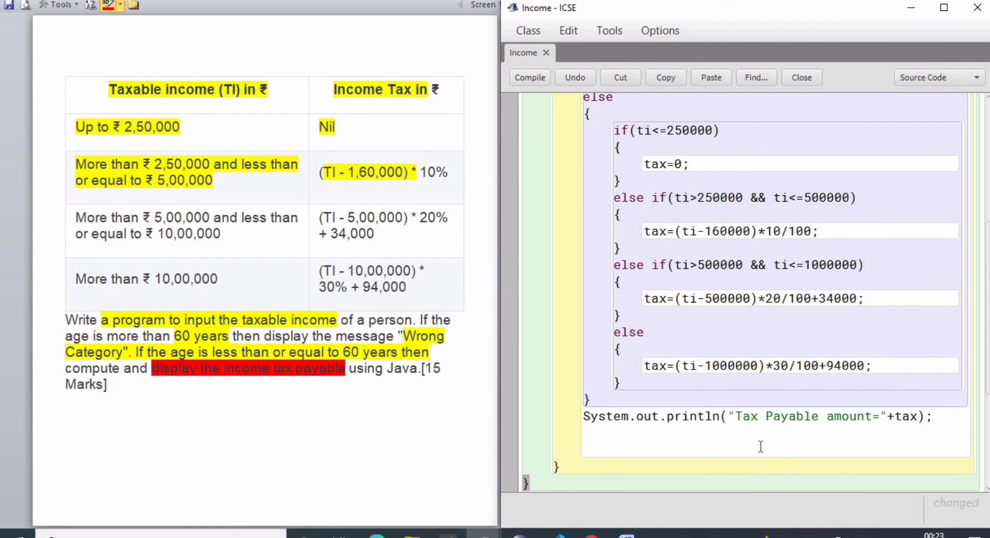
Compile, fix the 'tax might not have been initialized' error with double tax=0, and recompile cleanly
click(529, 77)
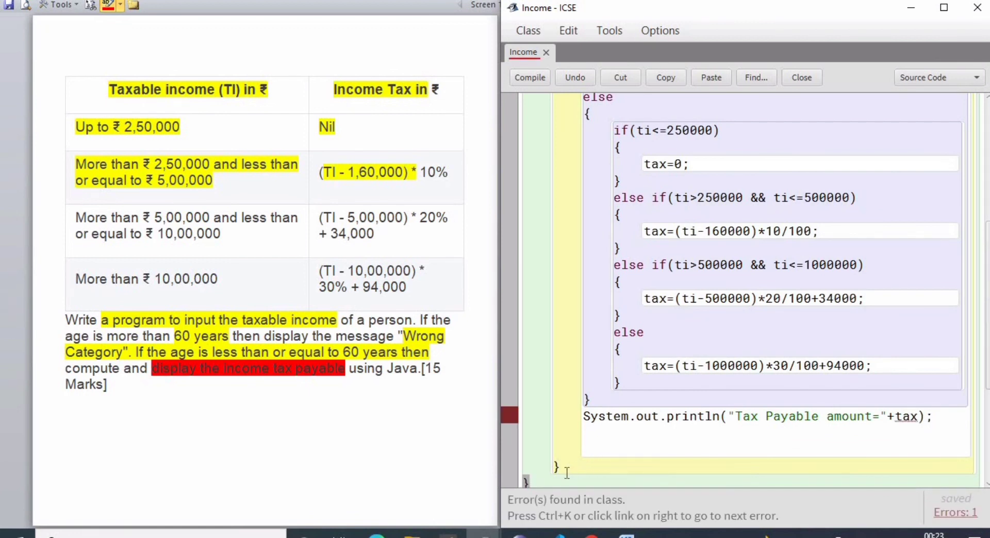
scroll(down, 3)
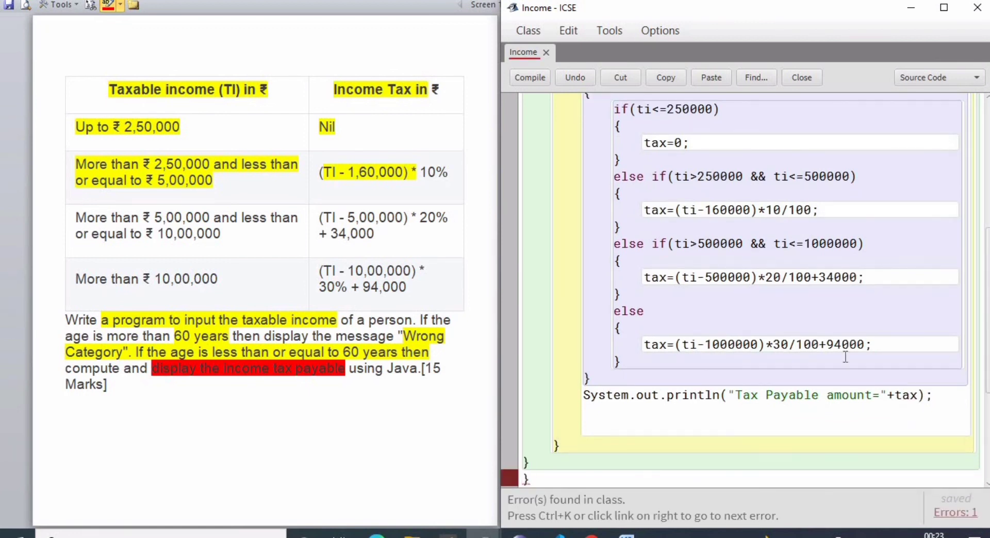
scroll(up, 3)
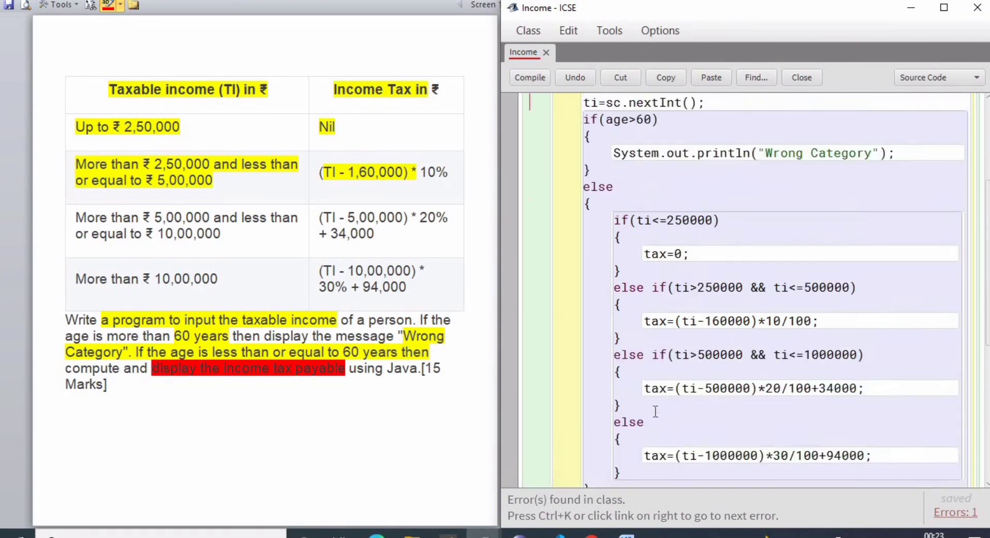
scroll(up, 3)
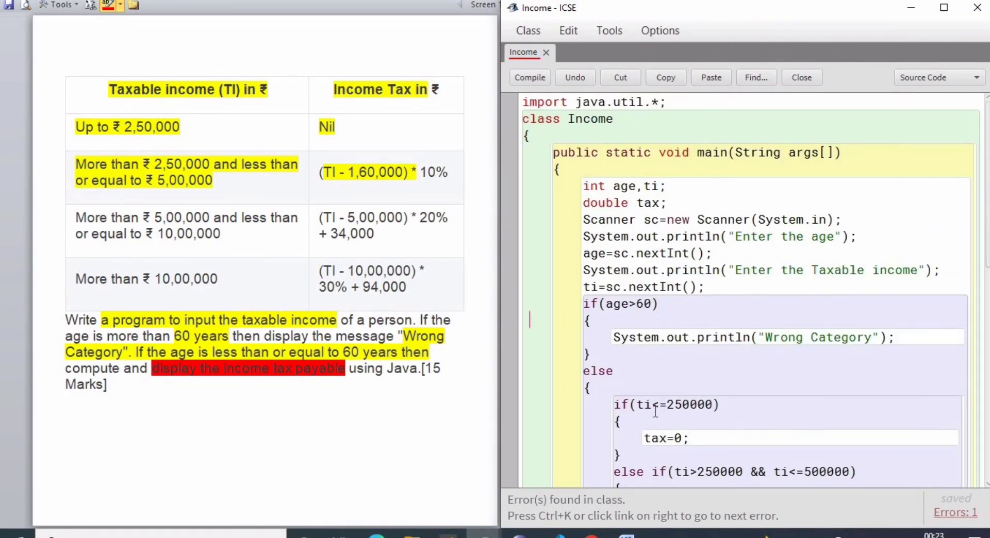
scroll(down, 3)
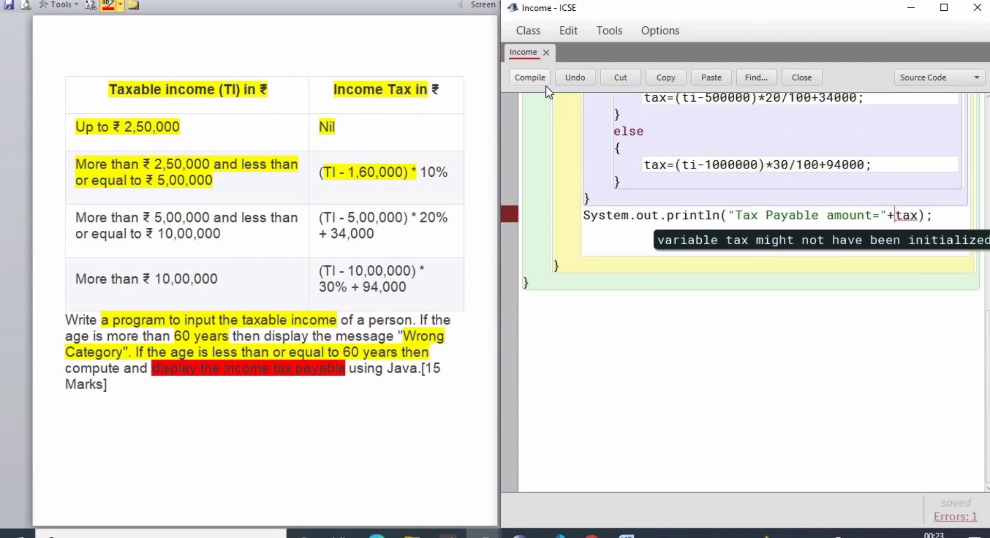
mouse_move(938, 168)
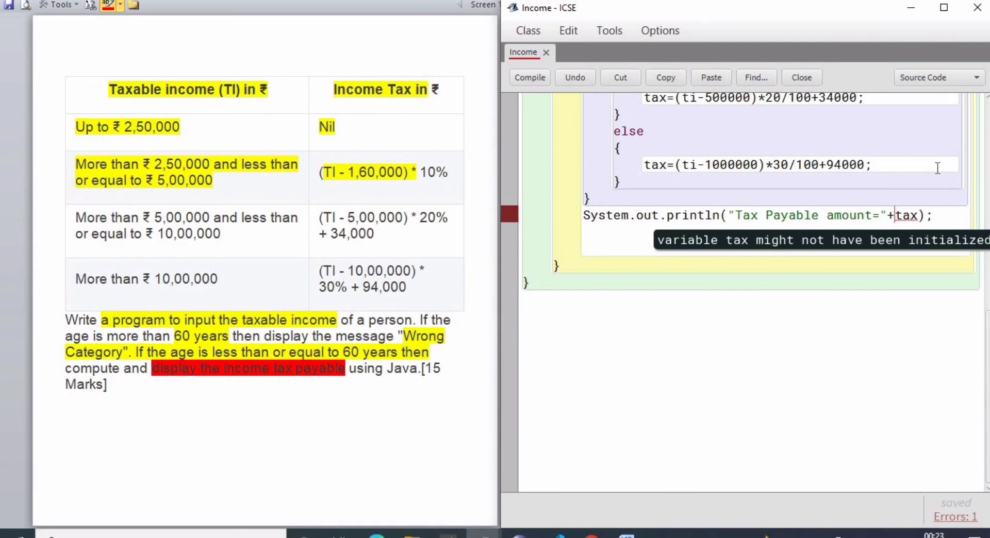
scroll(up, 3)
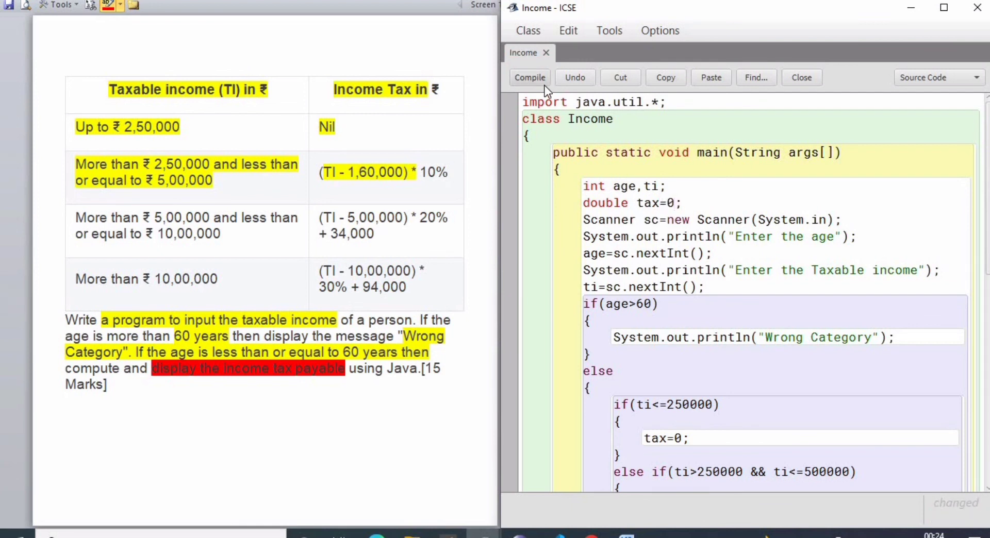
click(529, 77)
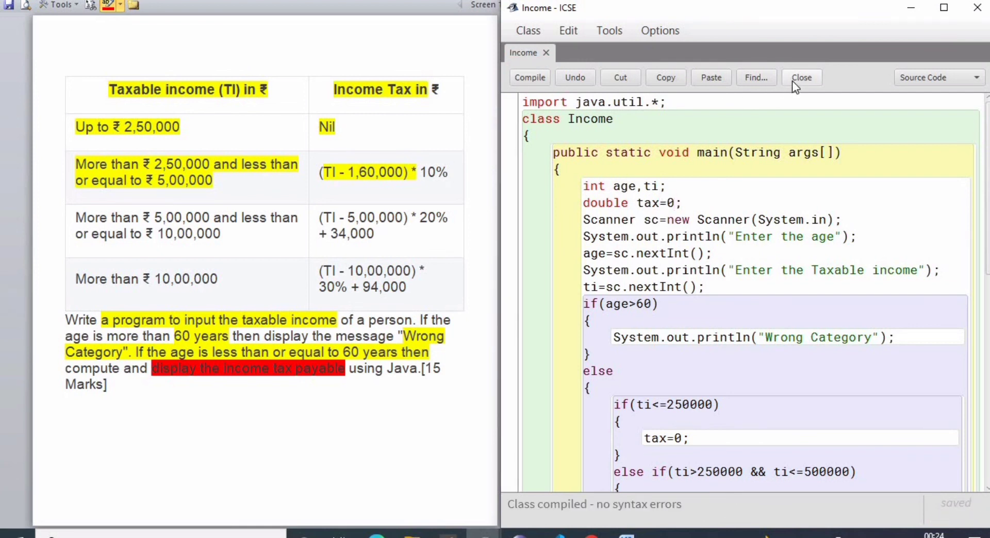
mouse_move(789, 254)
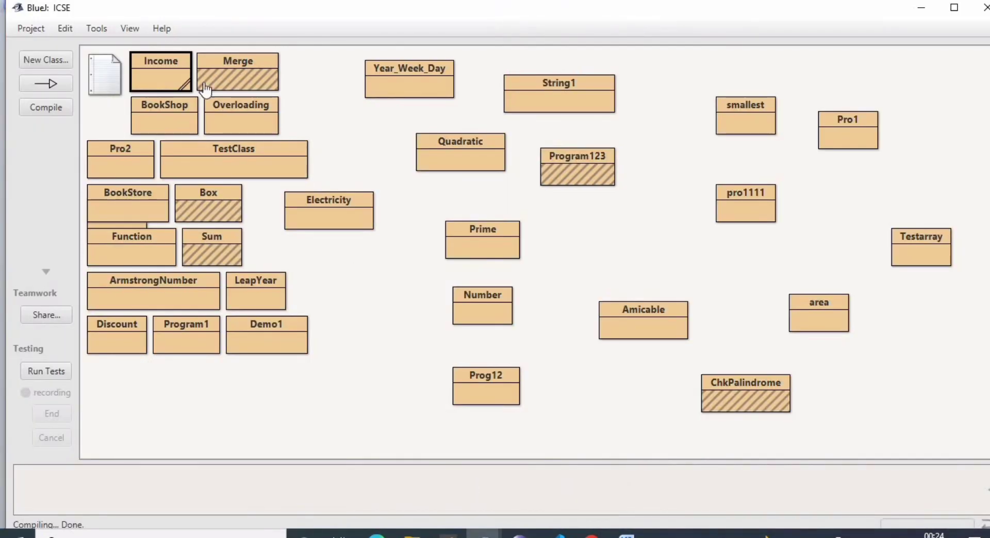
Run Income's main with age 55 and income 5000000, printing Tax Payable amount=1294000.0
right_click(161, 71)
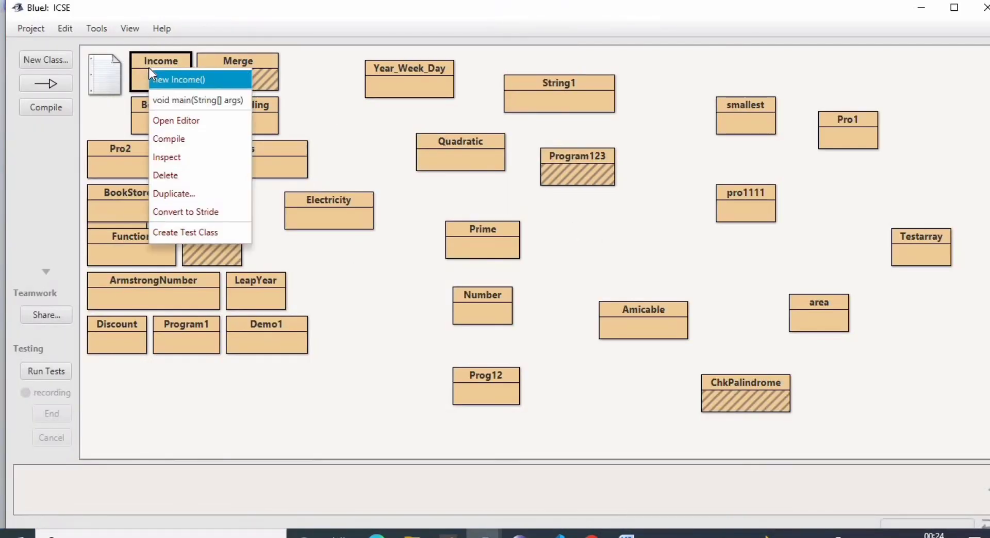
click(535, 327)
text(55)
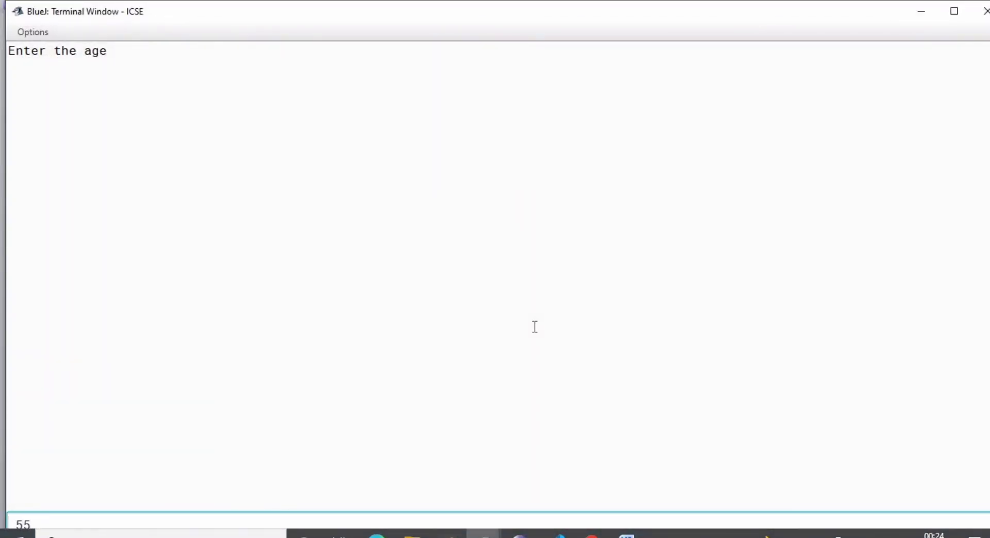
key(Return)
text(5000000)
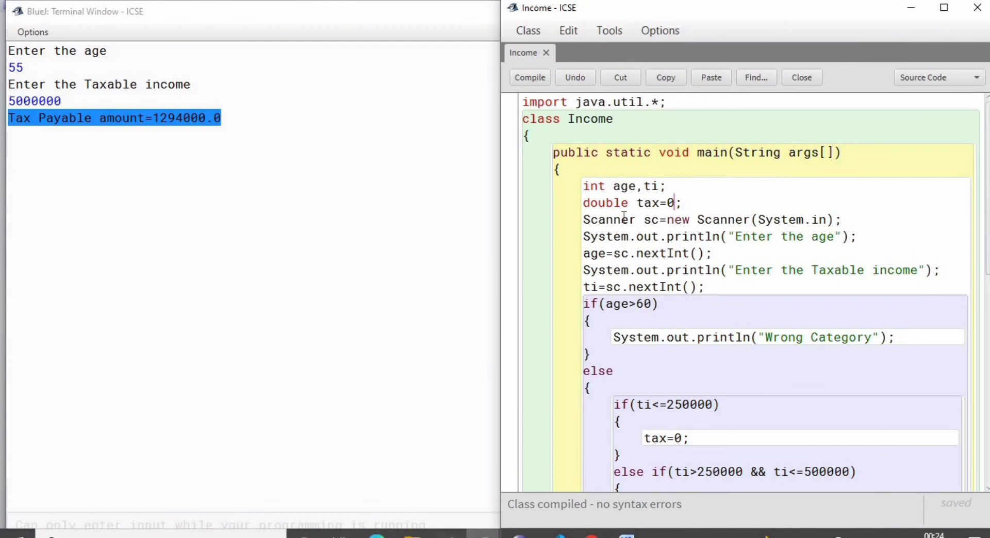
mouse_move(661, 246)
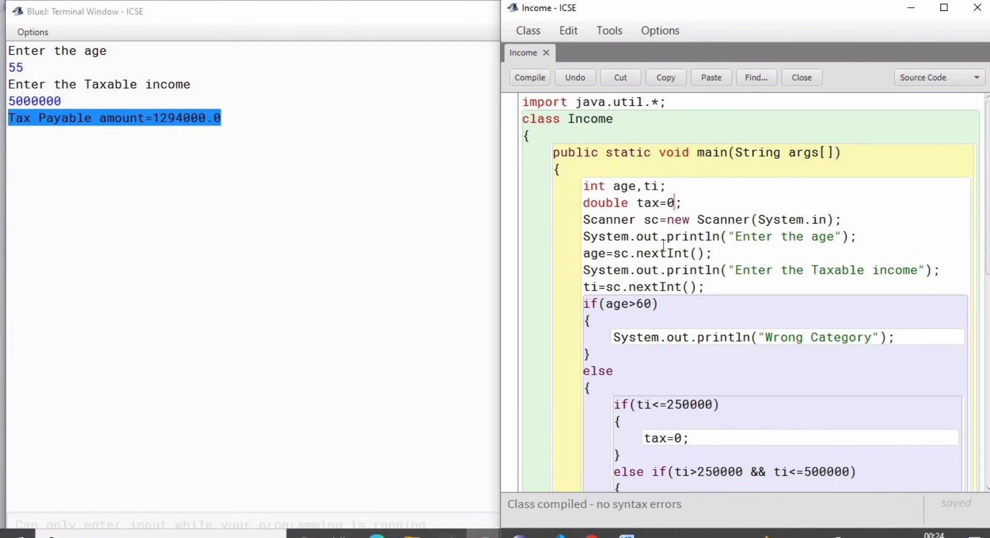